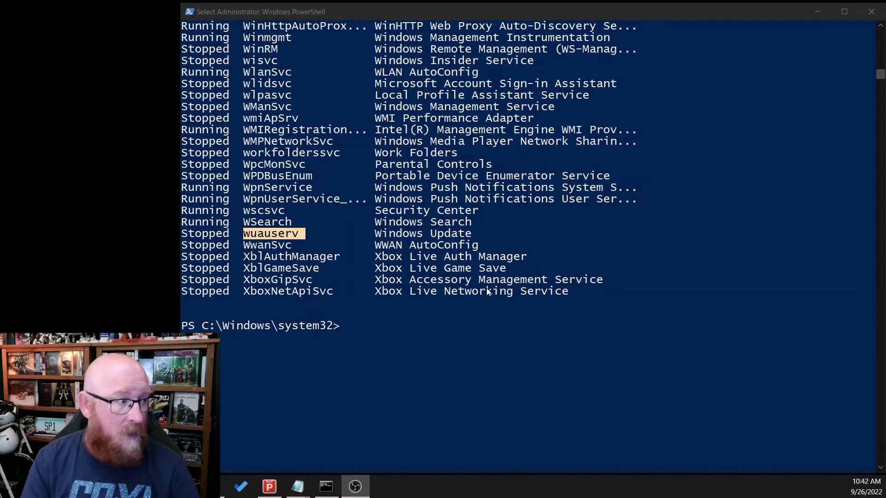
{"action": "mouse_move", "coordinate": [325, 164]}
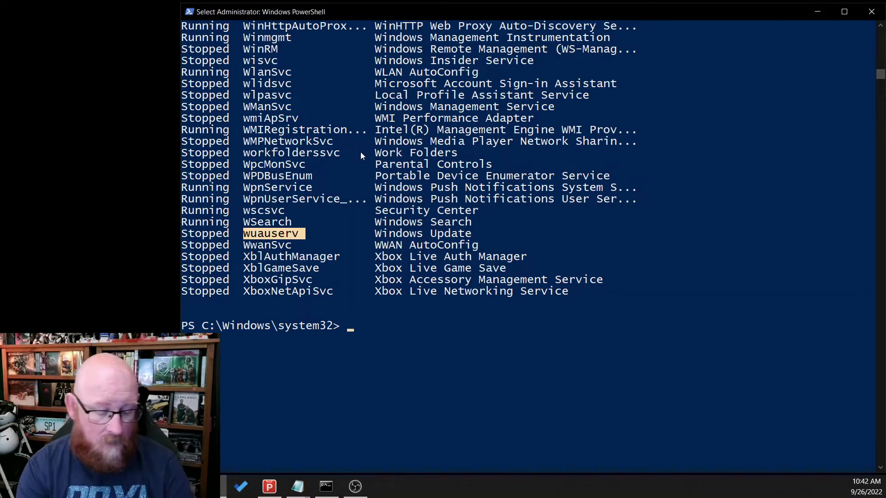
Run Get-Service | Get-Member | ? MemberType -EQ Property to list the service objects' Property members
{"action": "type", "text": "Get-Servic"}
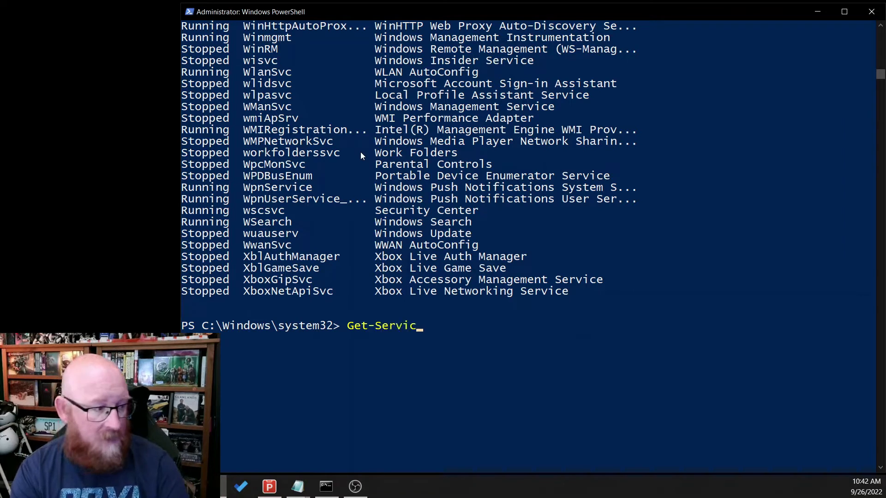
{"action": "type", "text": "e"}
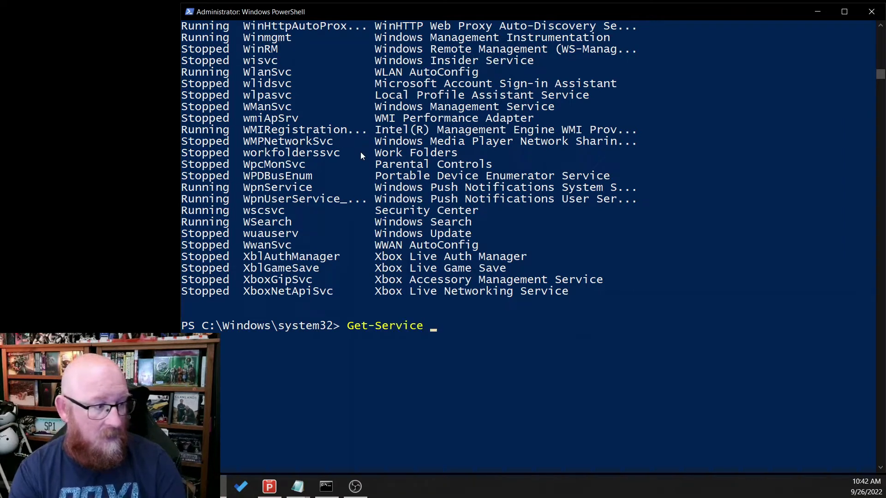
{"action": "type", "text": "|"}
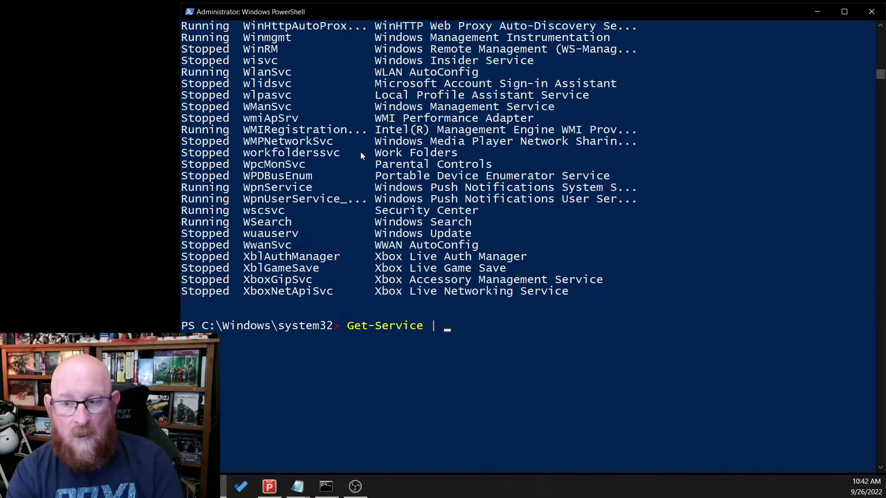
{"action": "type", "text": "Get"}
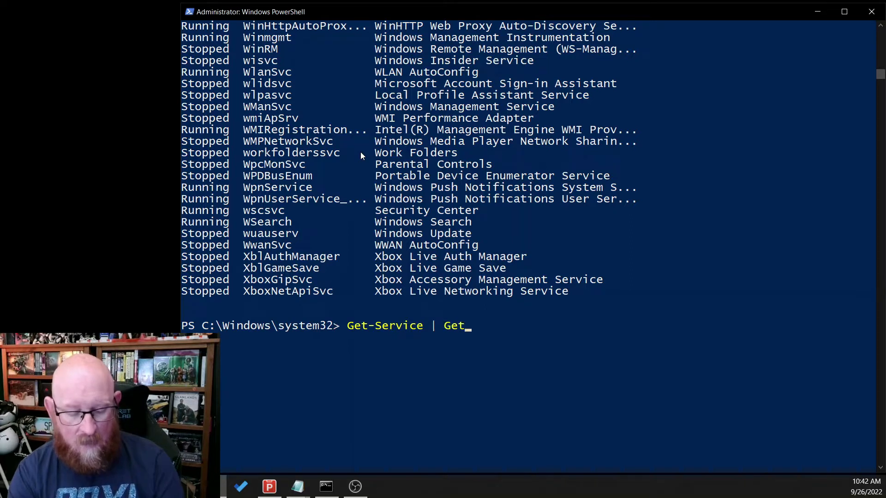
{"action": "type", "text": "-Member"}
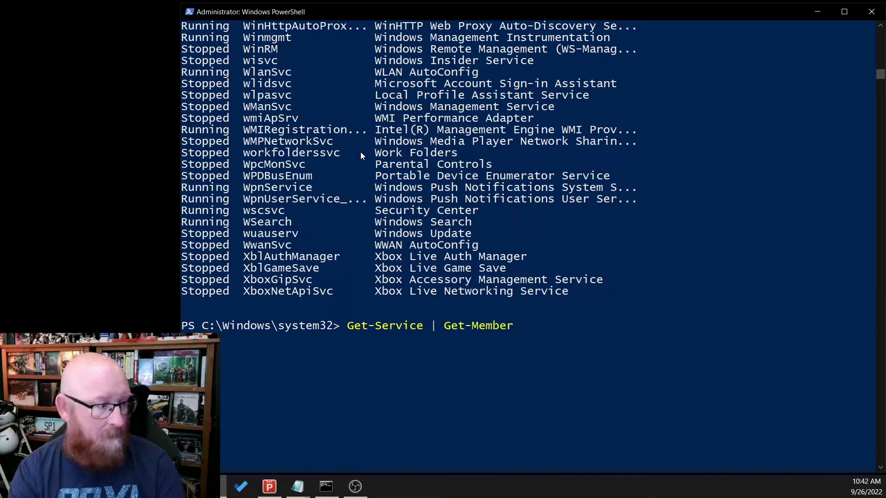
{"action": "type", "text": "|"}
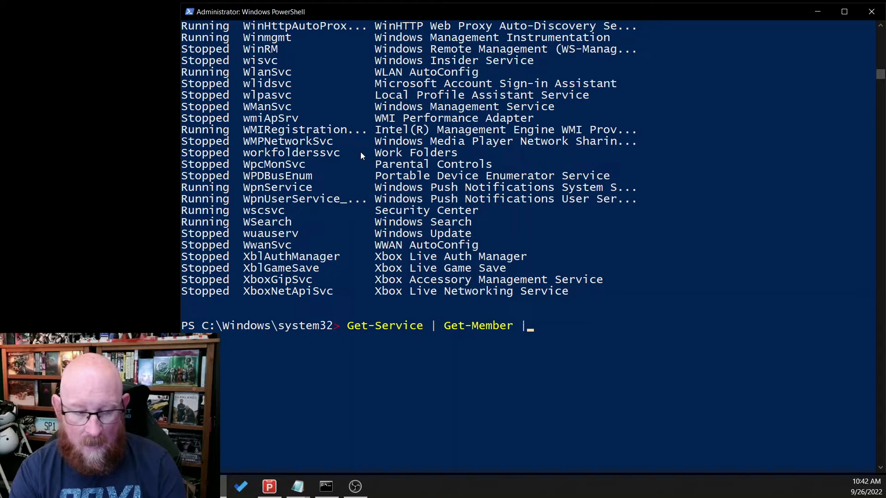
{"action": "type", "text": "?"}
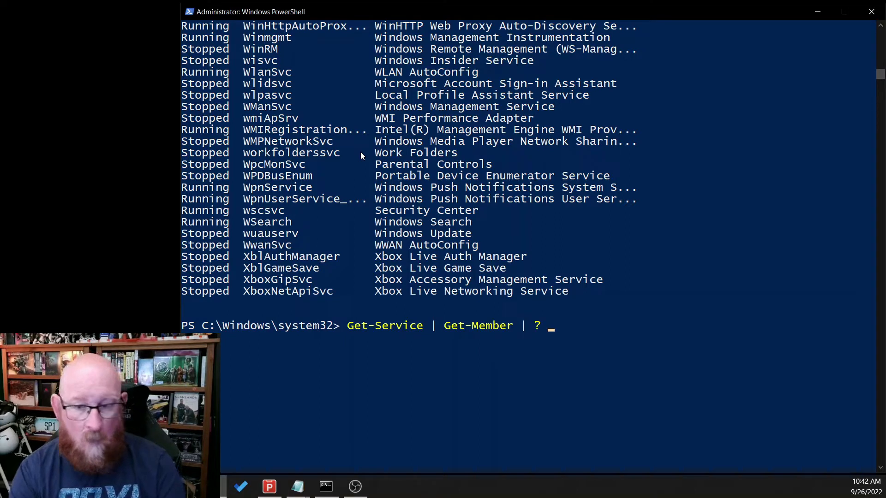
{"action": "type", "text": "Mem"}
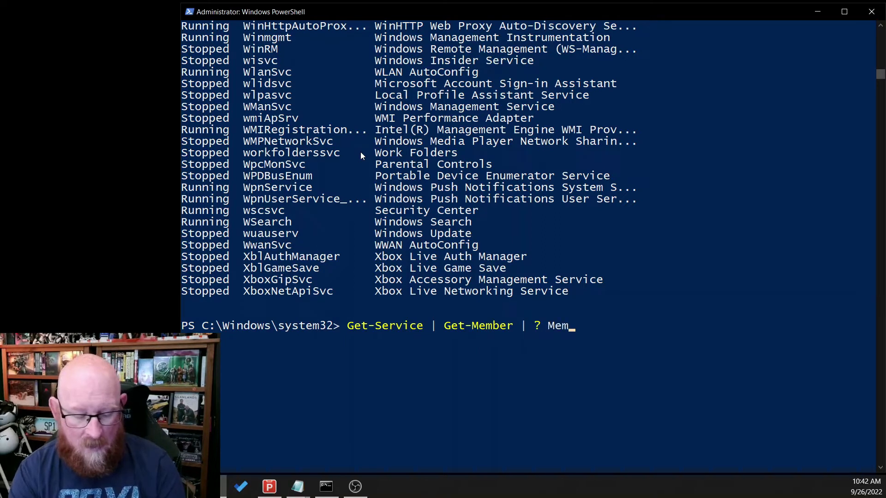
{"action": "type", "text": "berType"}
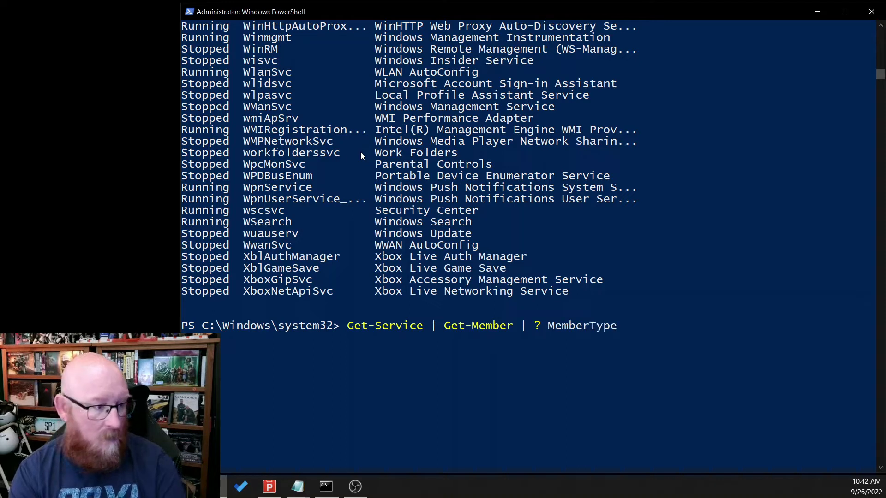
{"action": "type", "text": "-EQ"}
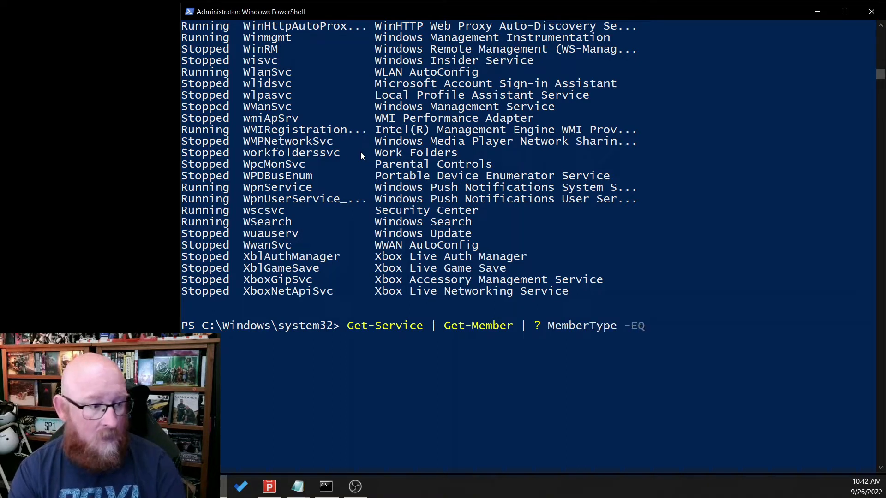
{"action": "type", "text": "Pr"}
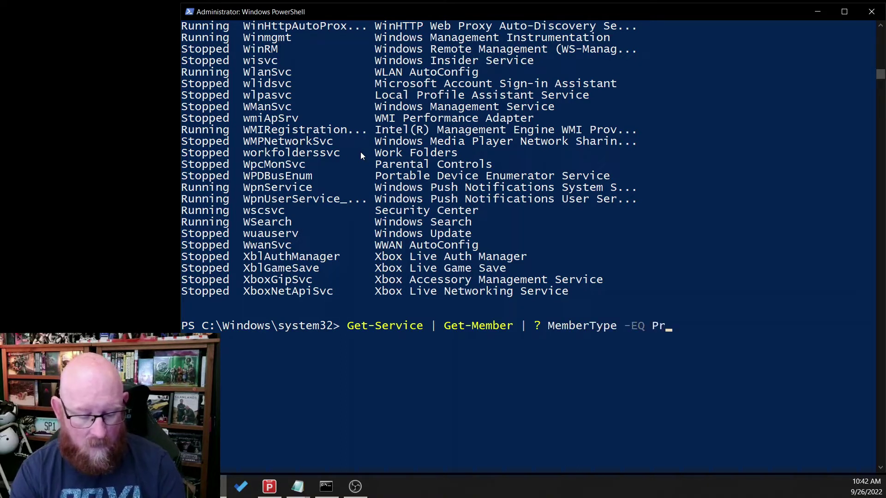
{"action": "key", "text": "Enter"}
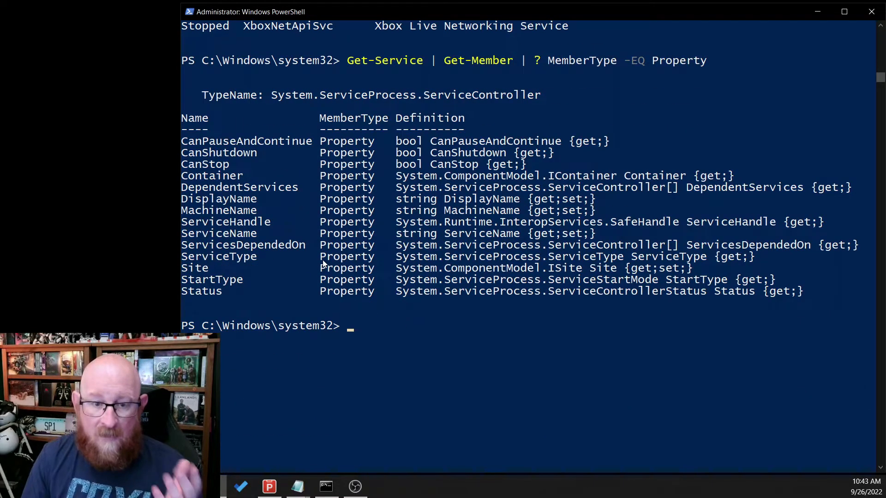
{"action": "mouse_move", "coordinate": [208, 296]}
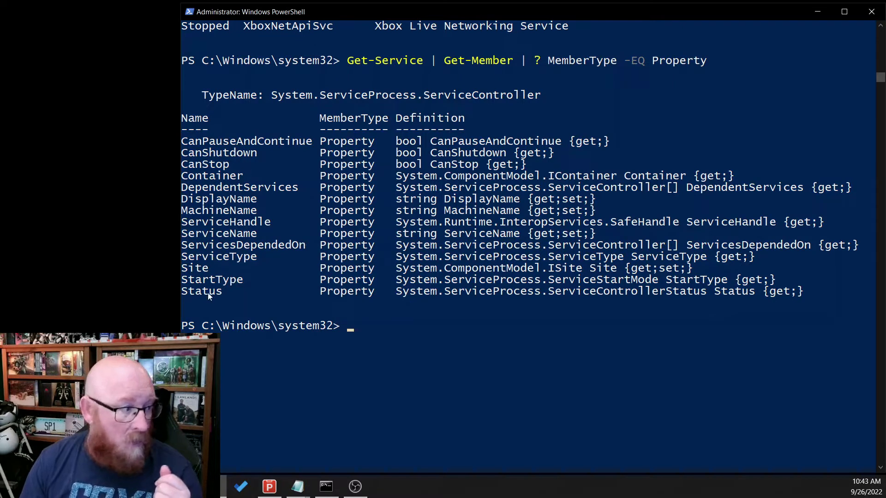
{"action": "double_click", "coordinate": [201, 291]}
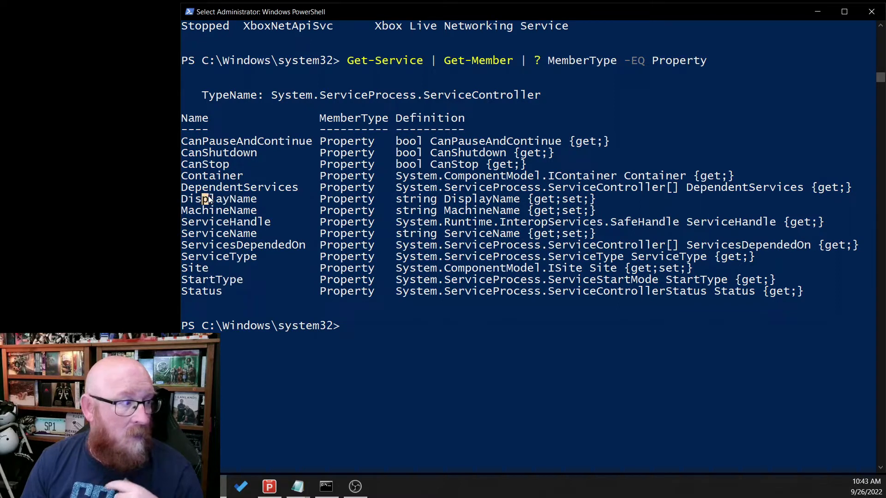
{"action": "double_click", "coordinate": [218, 199]}
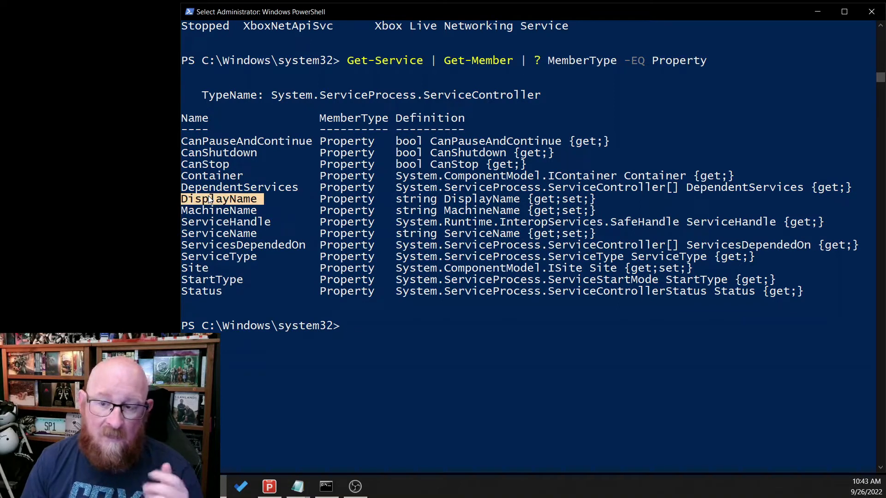
{"action": "mouse_move", "coordinate": [356, 210]}
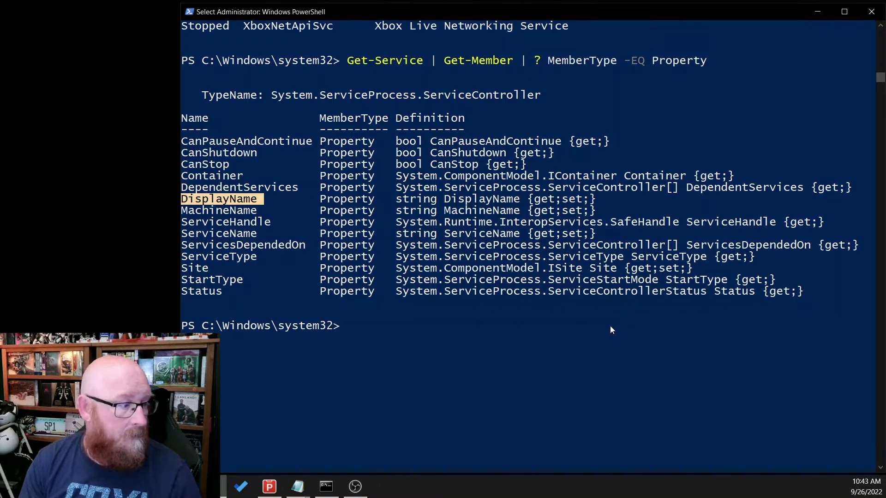
Recall the command and replace the Get-Member part with Select Status,Name,DisplayName,StartType
{"action": "type", "text": "Get-Service | Get-Member | ? MemberType -EQ Propert"}
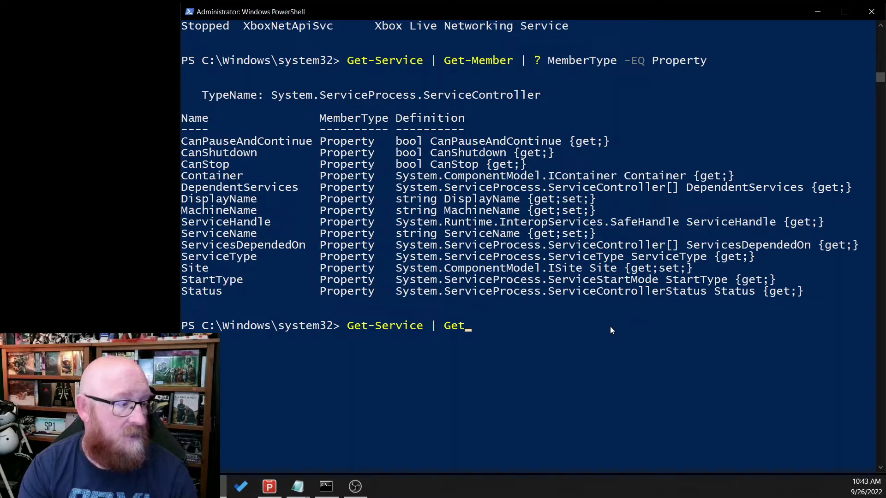
{"action": "key", "text": "BackSpace"}
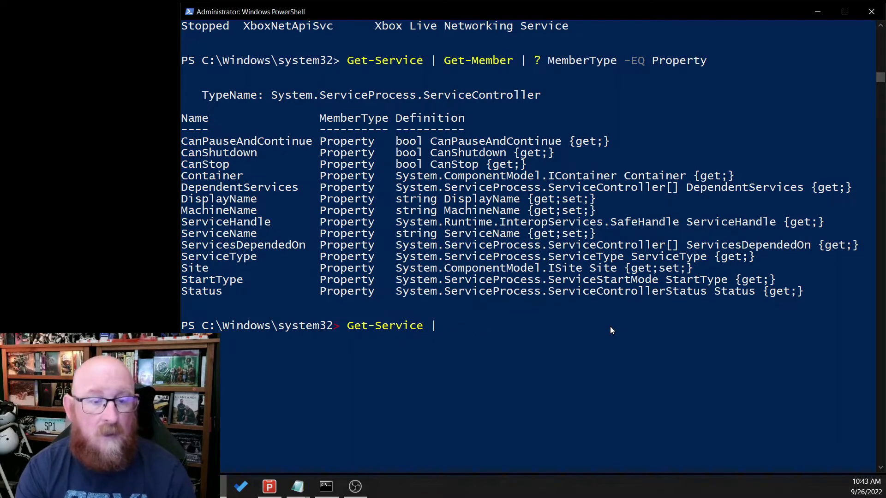
{"action": "type", "text": "Select"}
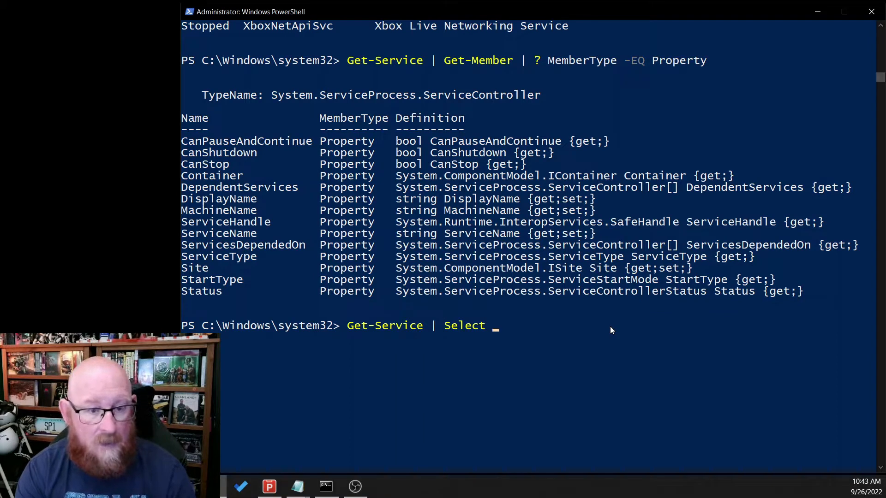
{"action": "type", "text": "Status"}
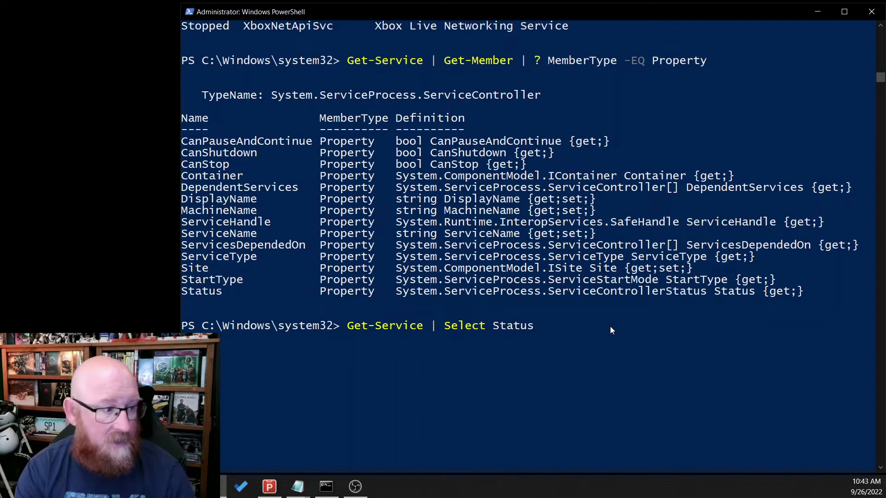
{"action": "type", "text": ",Name,"}
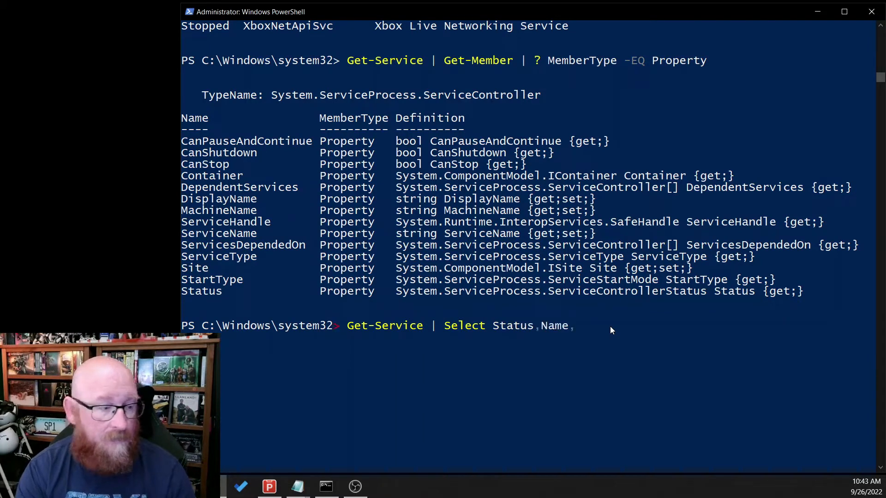
{"action": "type", "text": "DisplayNam"}
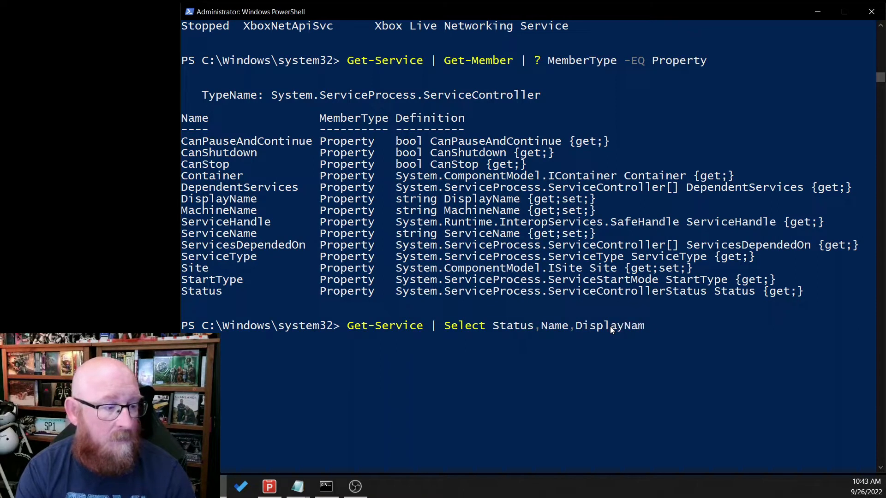
{"action": "type", "text": "e,S"}
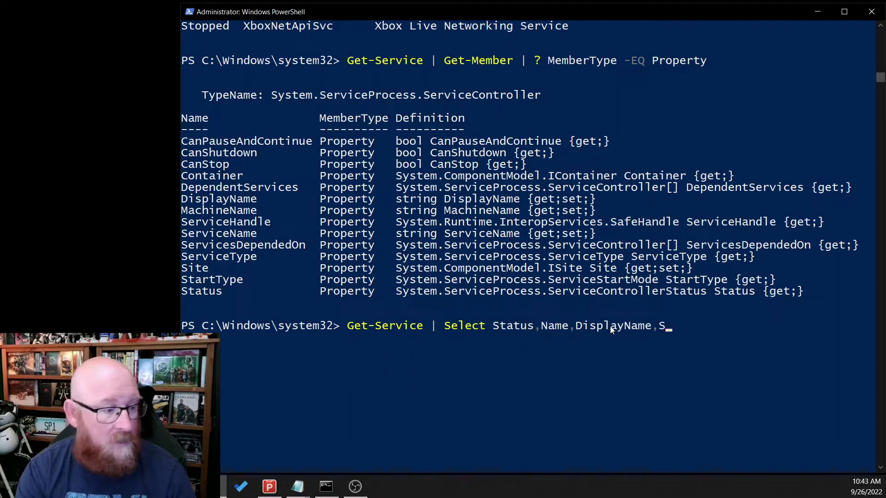
{"action": "type", "text": "tart"}
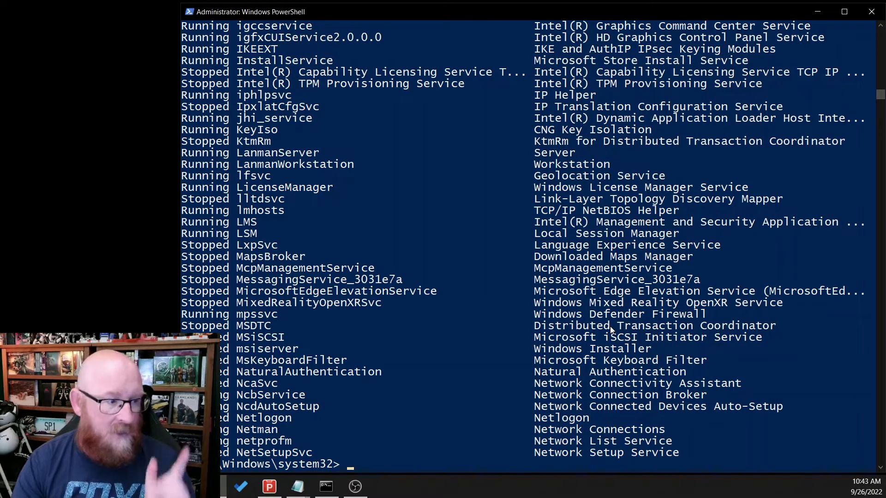
Run the Select with StartType included, then recall Get-Service | Select Status,Name,StartType,DisplayName for editing
{"action": "type", "text": "Get-Service | Select Status,Name,DisplayName,StartType"}
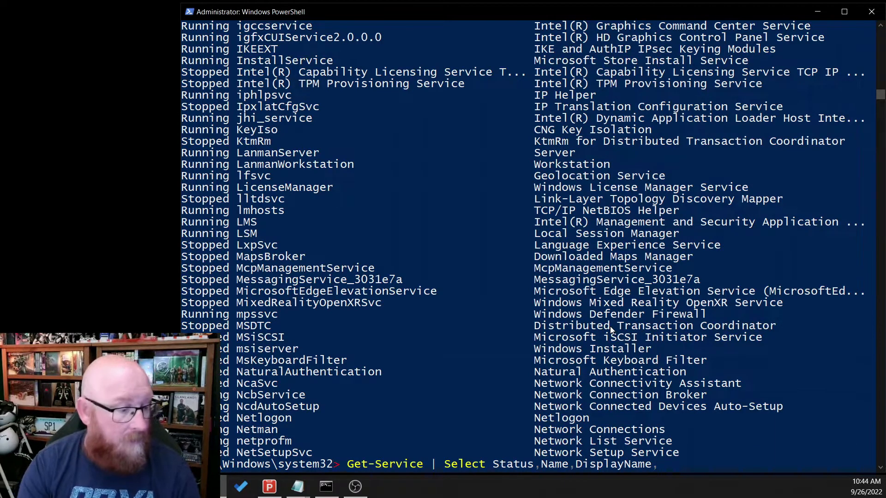
{"action": "type", "text": "StartType"}
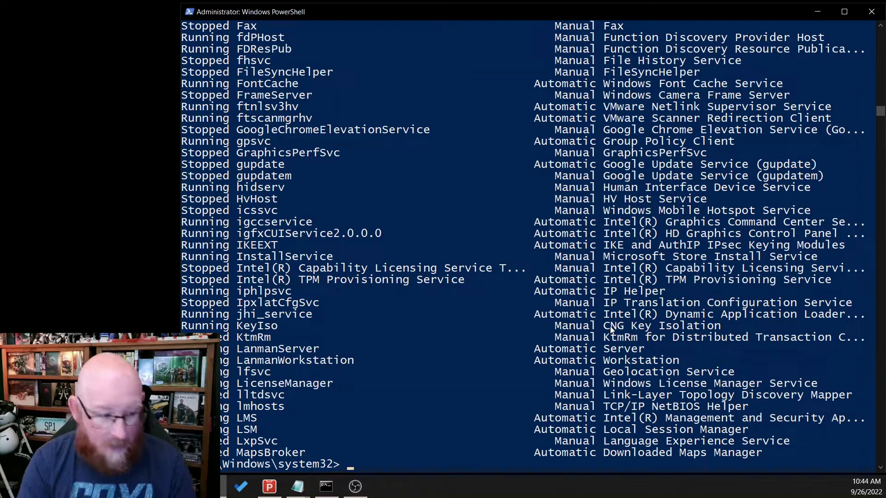
{"action": "type", "text": "Get-Service | Select Status,Name,StartType,DisplayName"}
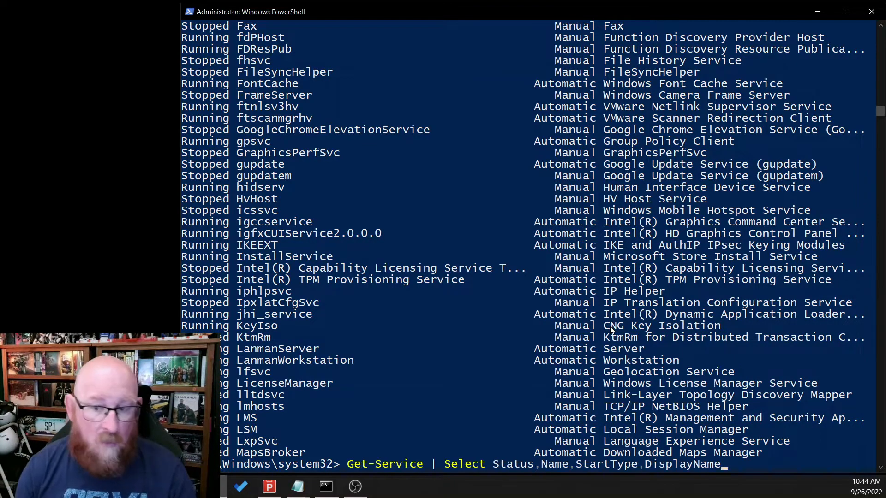
{"action": "scroll", "scroll_direction": "down", "scroll_amount": 3}
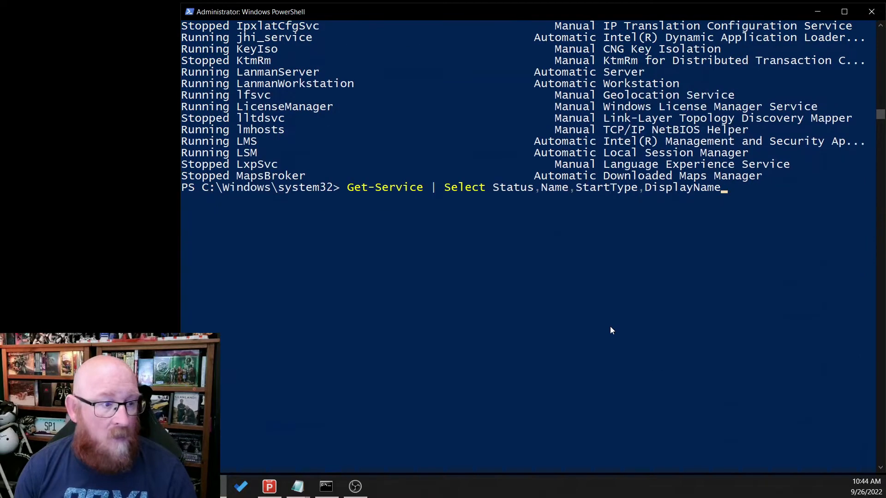
Continue the Select onto a new line with a calculated property named OwningProcess and its Expression opener
{"action": "type", "text": ","}
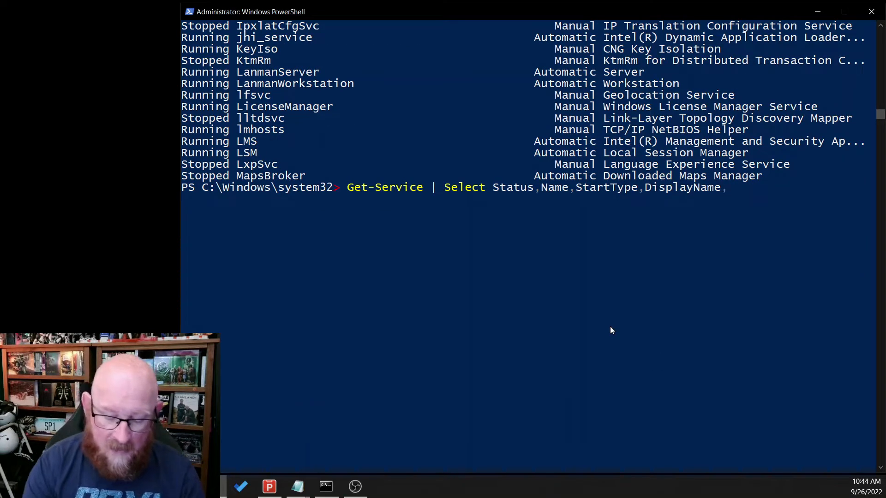
{"action": "key", "text": "Enter"}
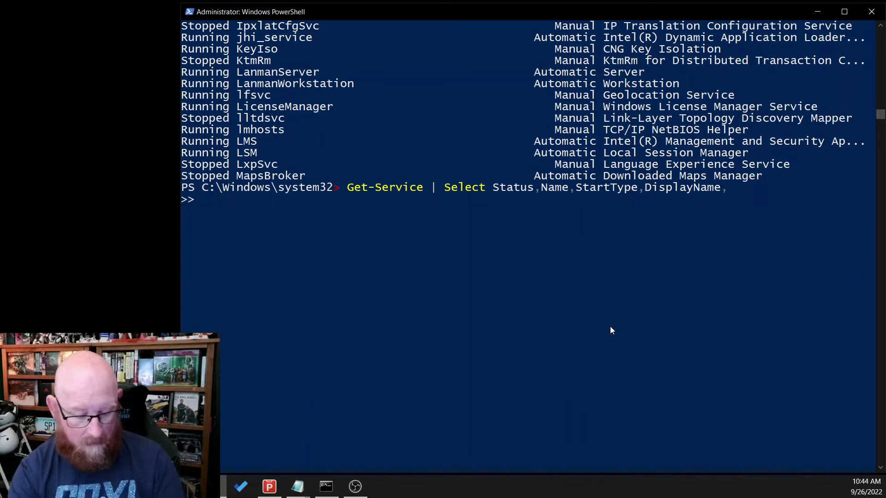
{"action": "type", "text": "@"}
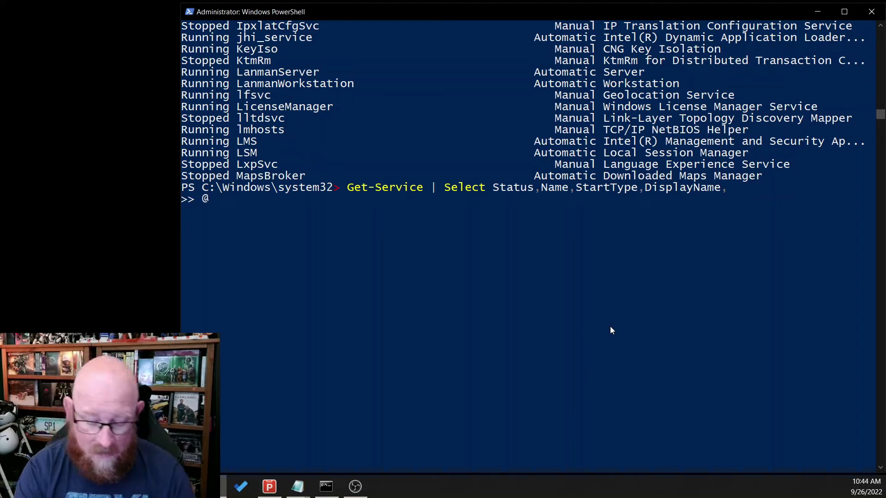
{"action": "type", "text": "{Name"}
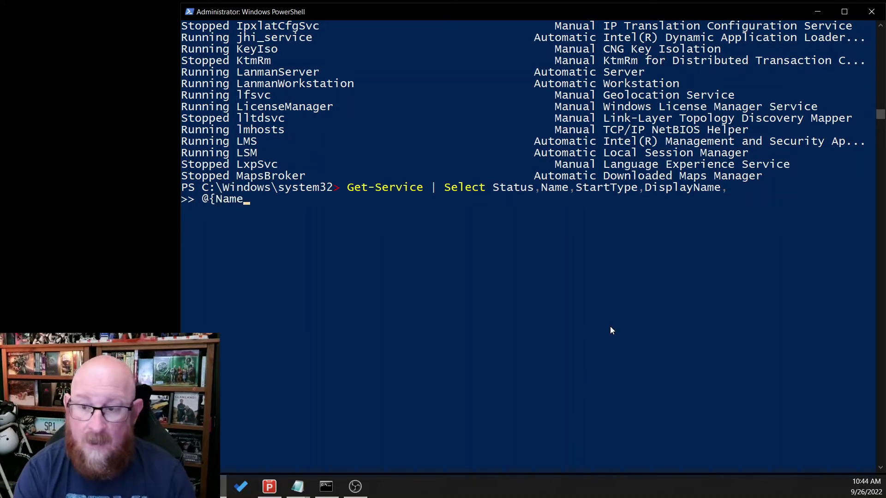
{"action": "type", "text": "=\""}
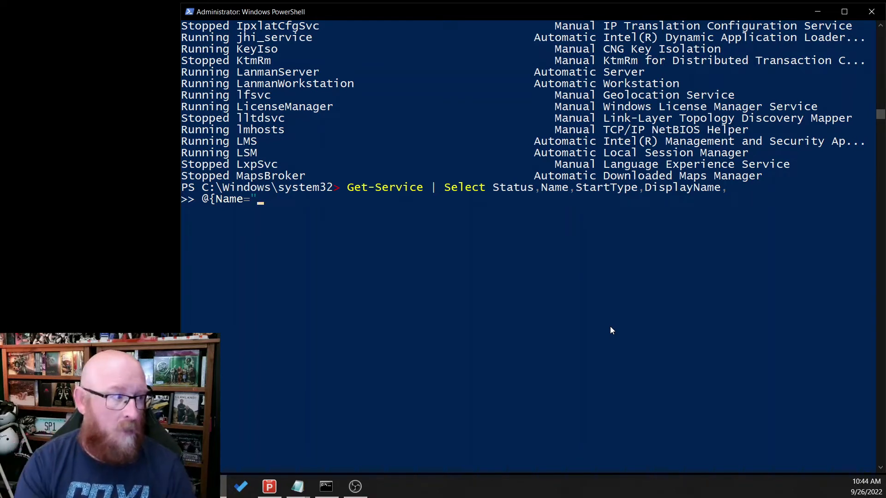
{"action": "type", "text": "Own"}
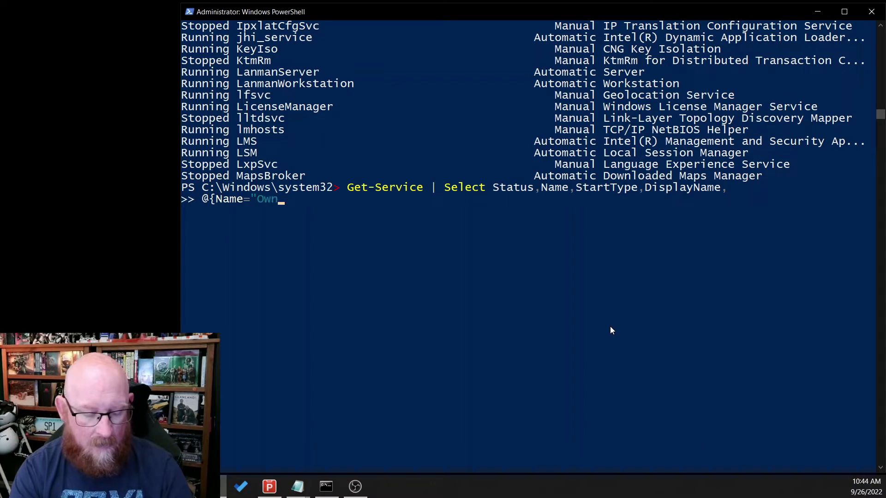
{"action": "type", "text": "ingProcess"}
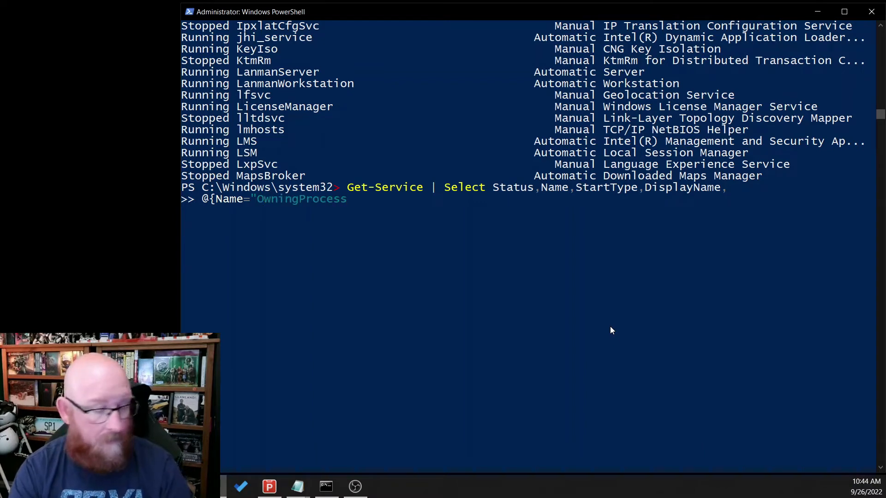
{"action": "type", "text": "\""}
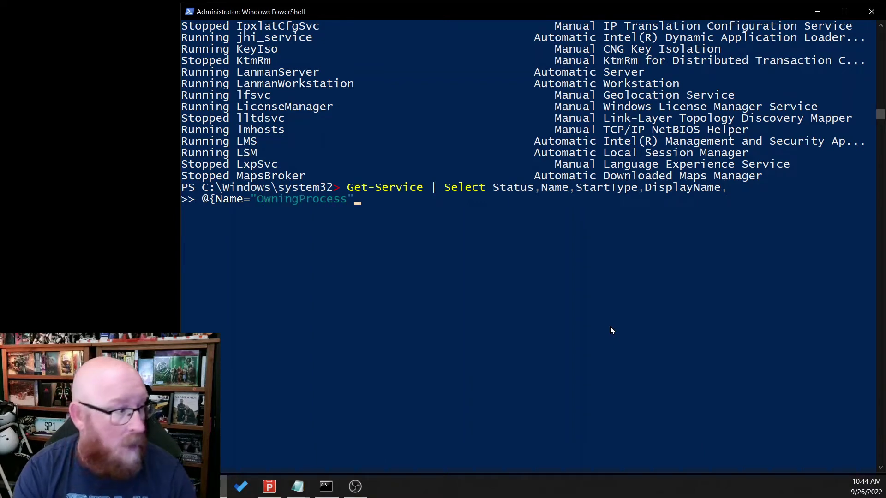
{"action": "type", "text": ";"}
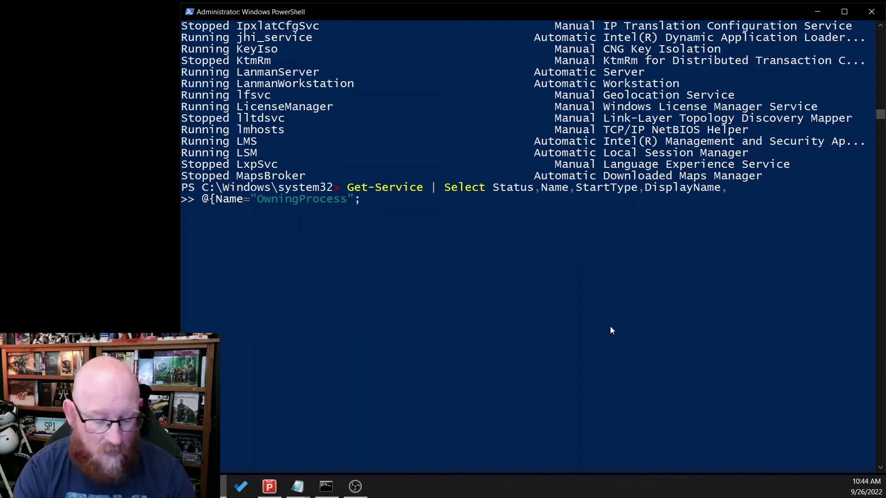
{"action": "type", "text": "Expres"}
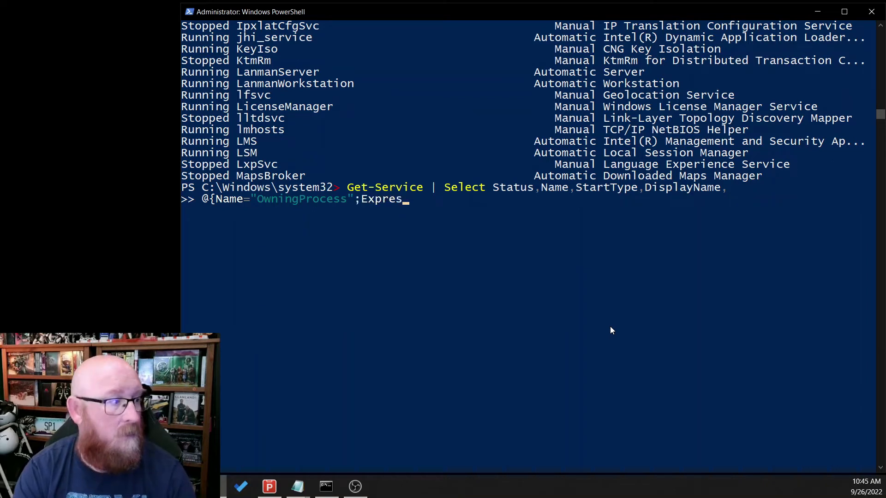
{"action": "type", "text": "sion="}
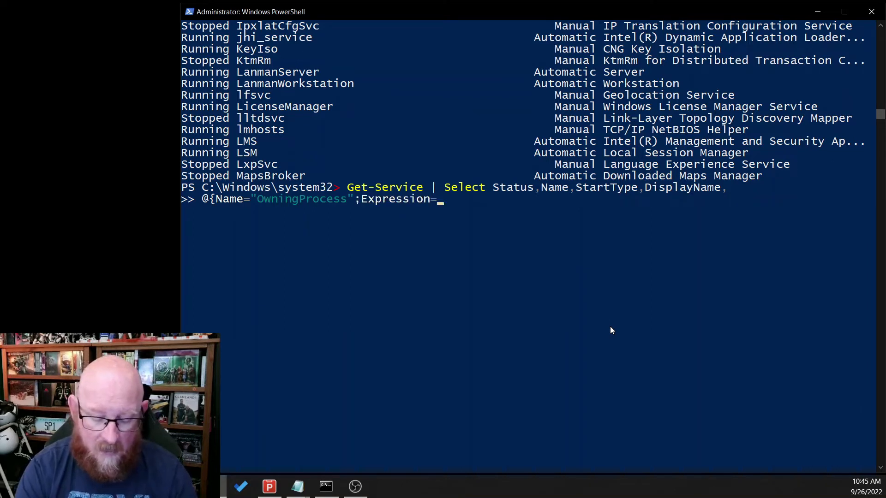
{"action": "type", "text": "{"}
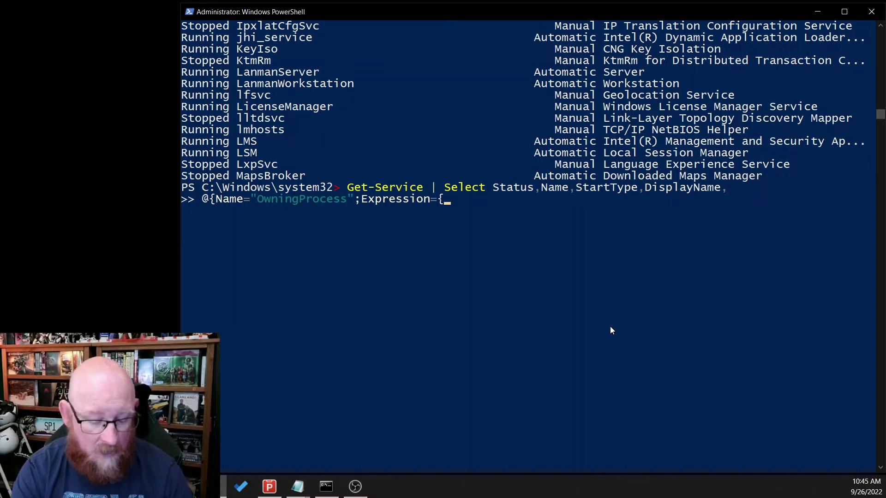
Complete the expression as (Get-Process -Name $_.Name).Id so OwningProcess returns each service's process Id
{"action": "type", "text": "(Get-"}
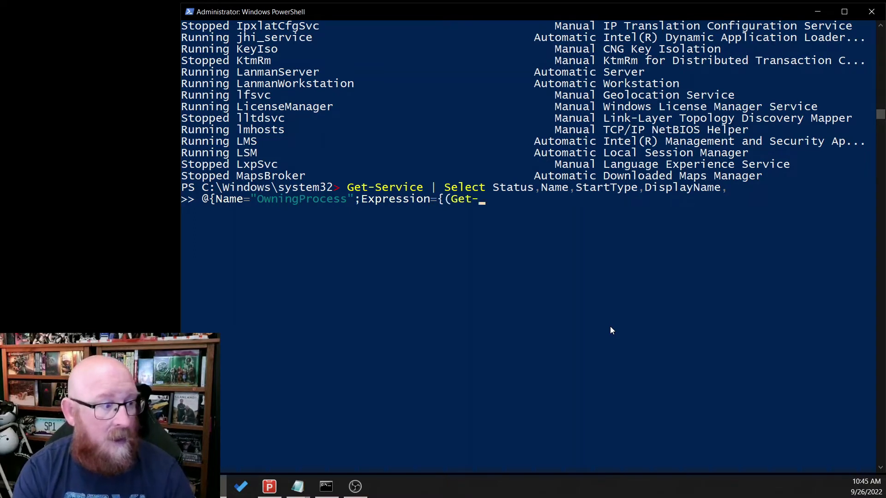
{"action": "type", "text": "Process"}
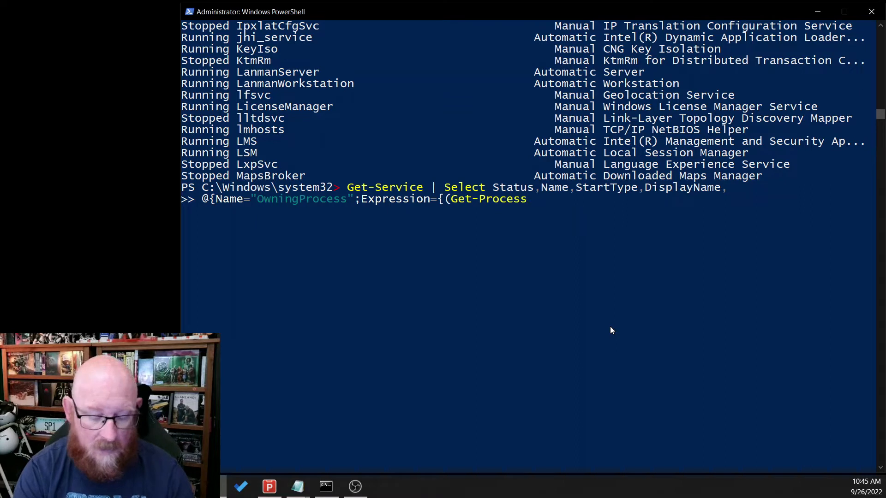
{"action": "type", "text": "-Name"}
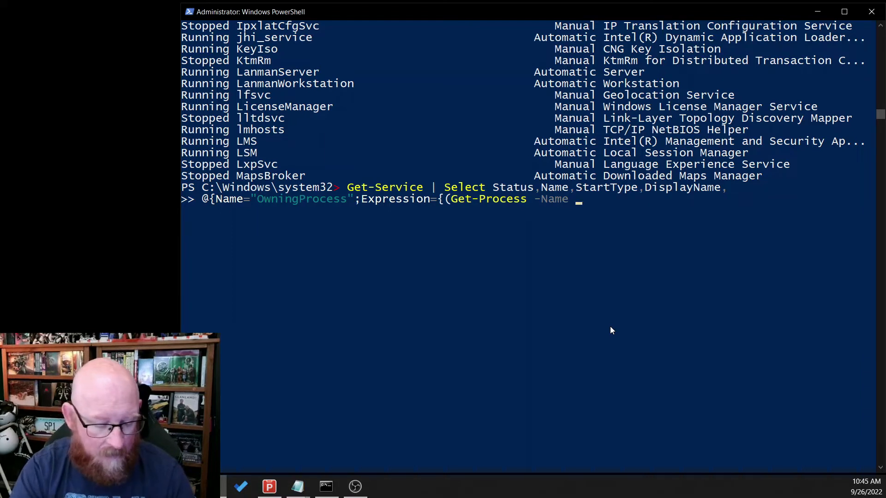
{"action": "type", "text": "$"}
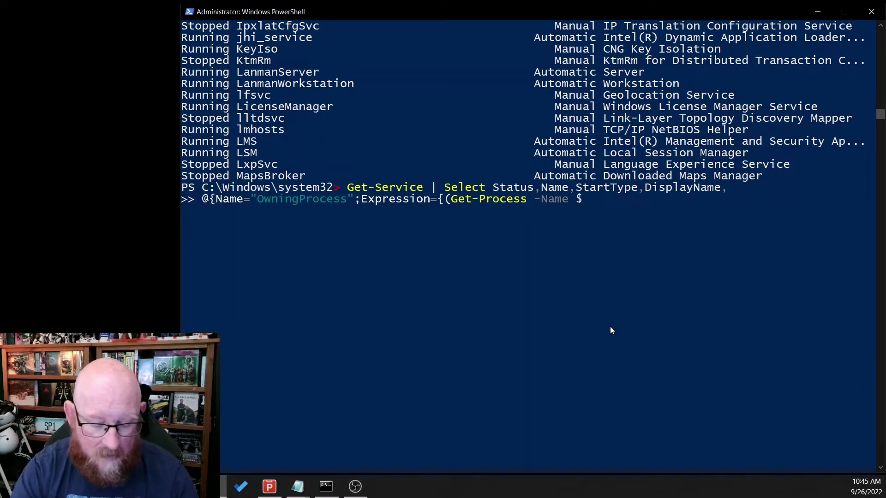
{"action": "type", "text": "_.N"}
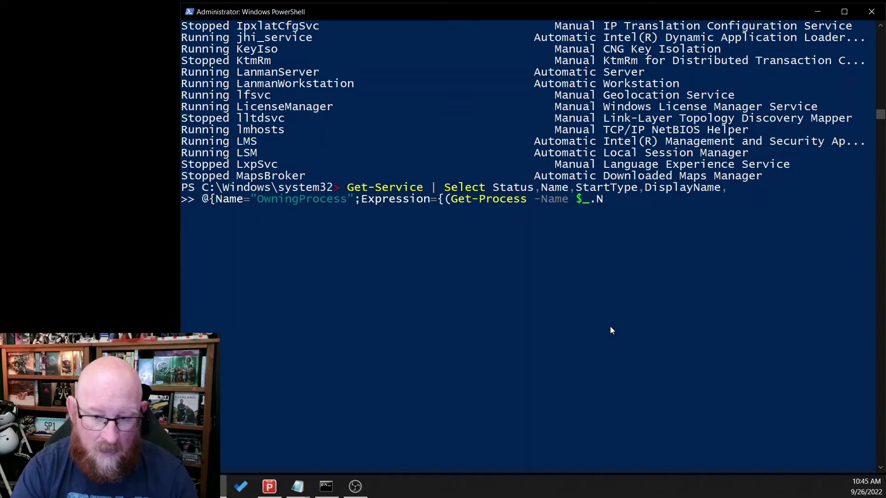
{"action": "type", "text": "ame"}
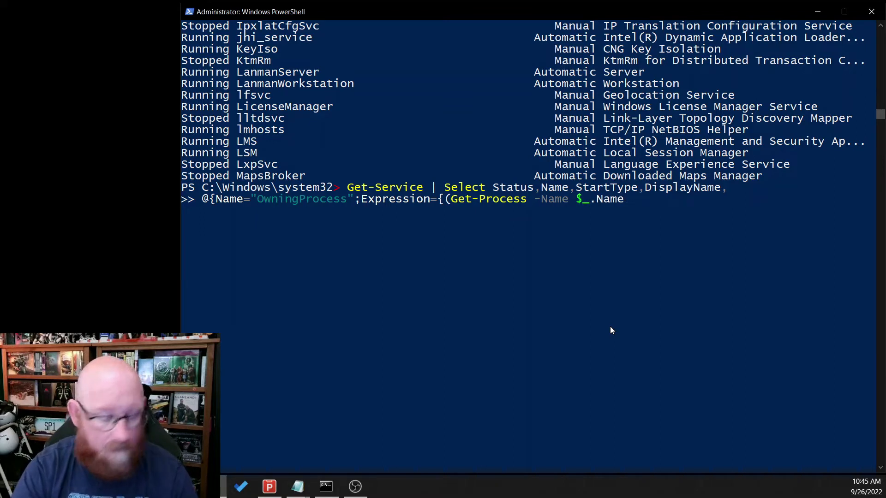
{"action": "type", "text": ")"}
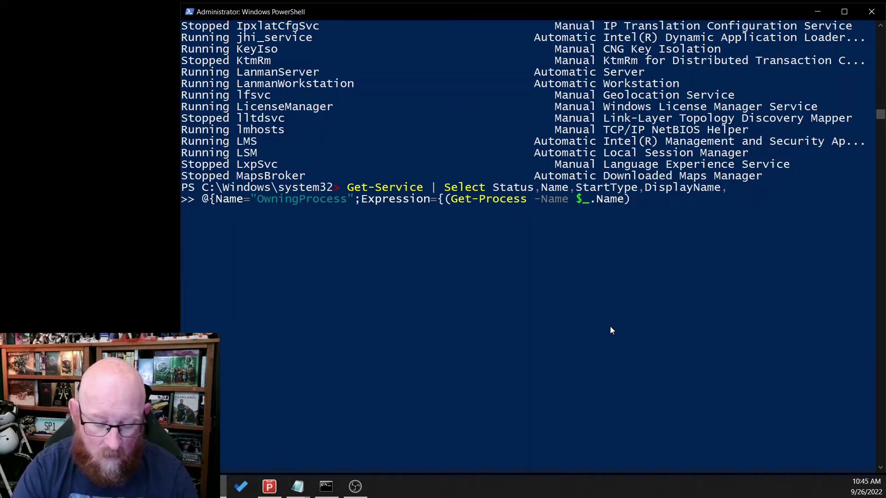
{"action": "type", "text": ".Id"}
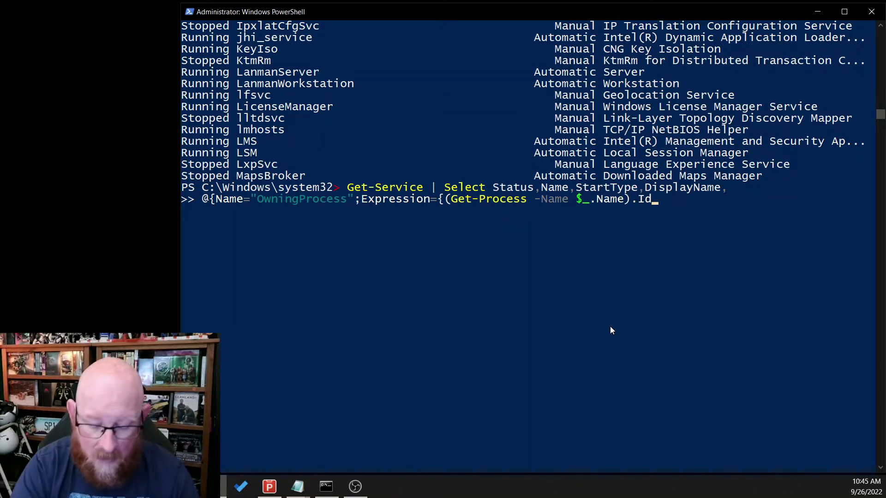
{"action": "type", "text": "}},"}
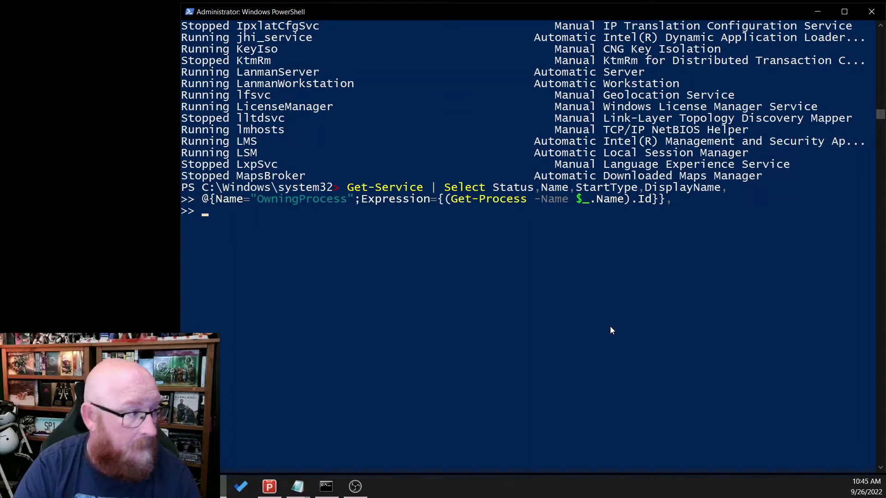
Start a second calculated property named Path with its Expression opener, correcting a stray character
{"action": "type", "text": "@"}
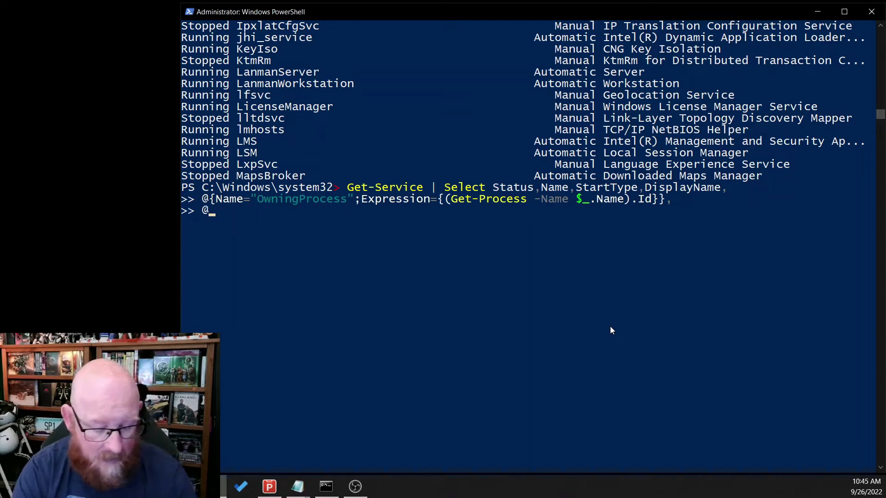
{"action": "type", "text": "n"}
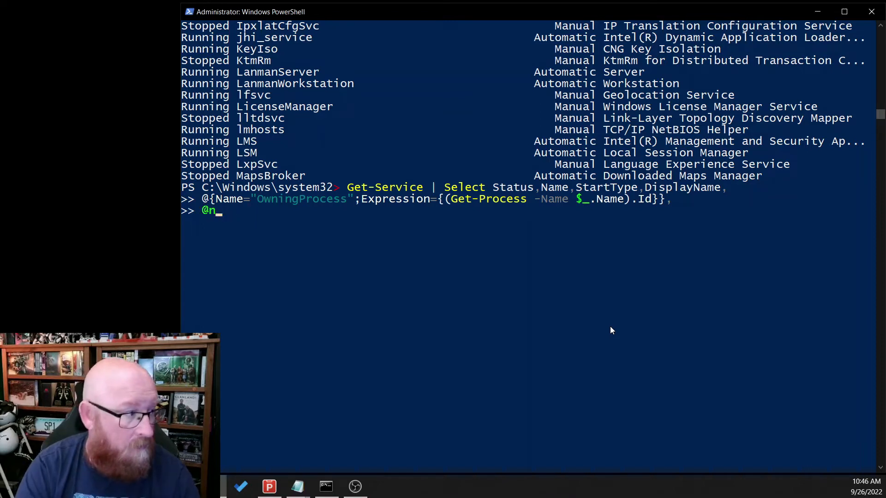
{"action": "type", "text": "{N"}
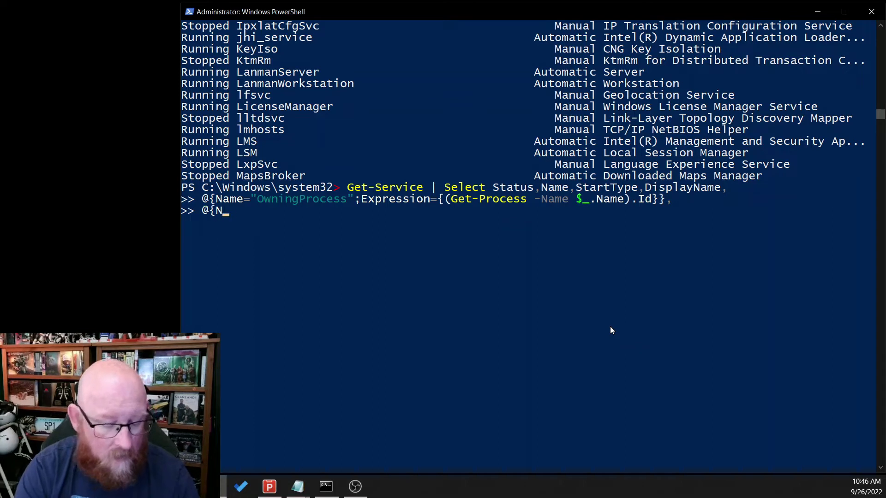
{"action": "type", "text": "ame"}
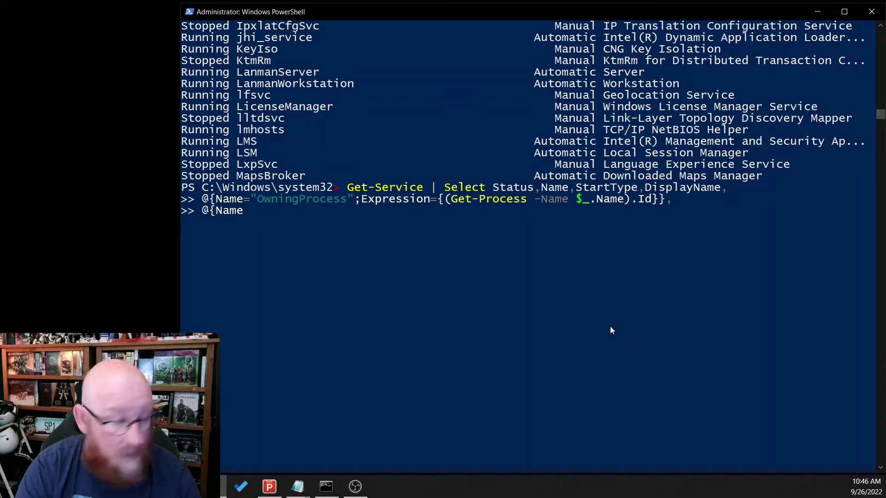
{"action": "type", "text": "=\"Path\";"}
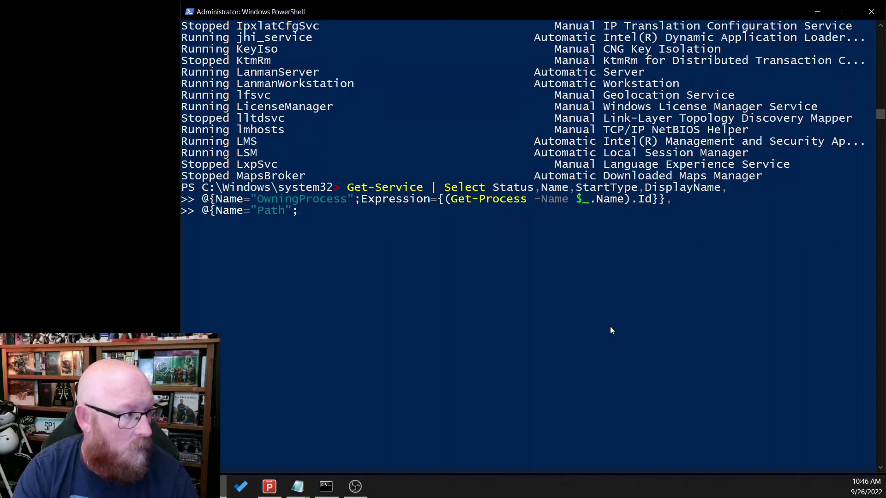
{"action": "type", "text": "Expression-="}
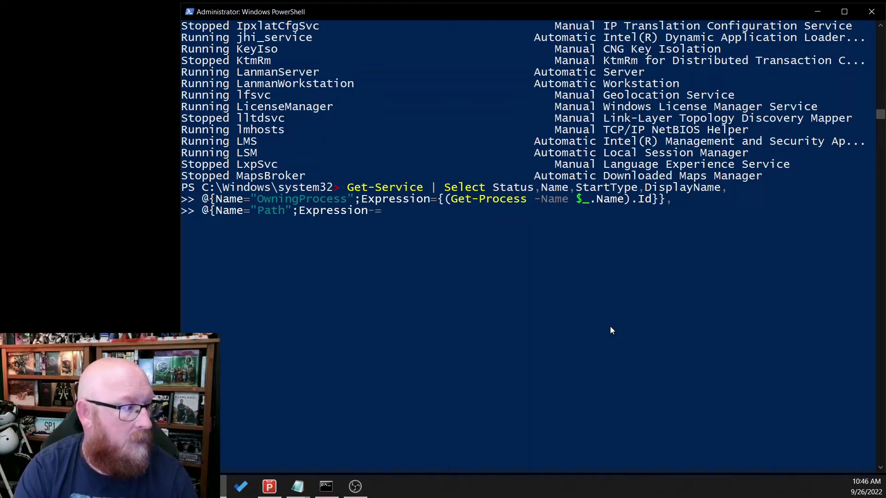
{"action": "key", "text": "Backspace"}
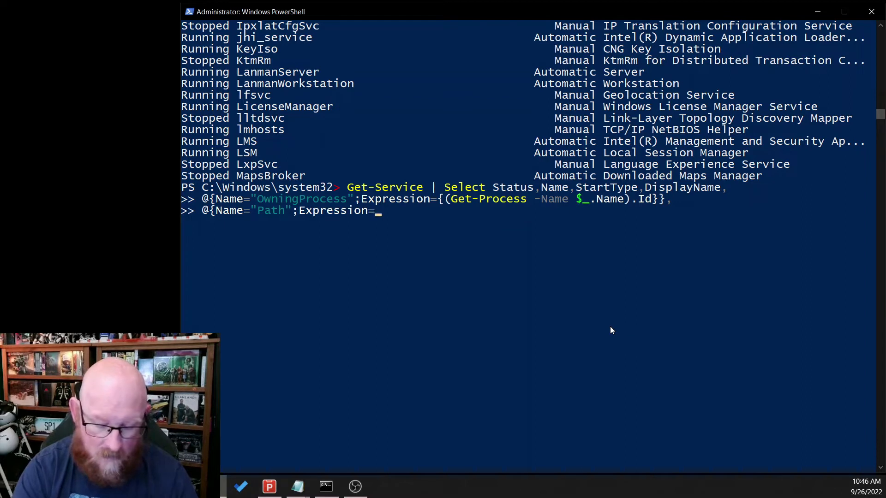
{"action": "type", "text": "{"}
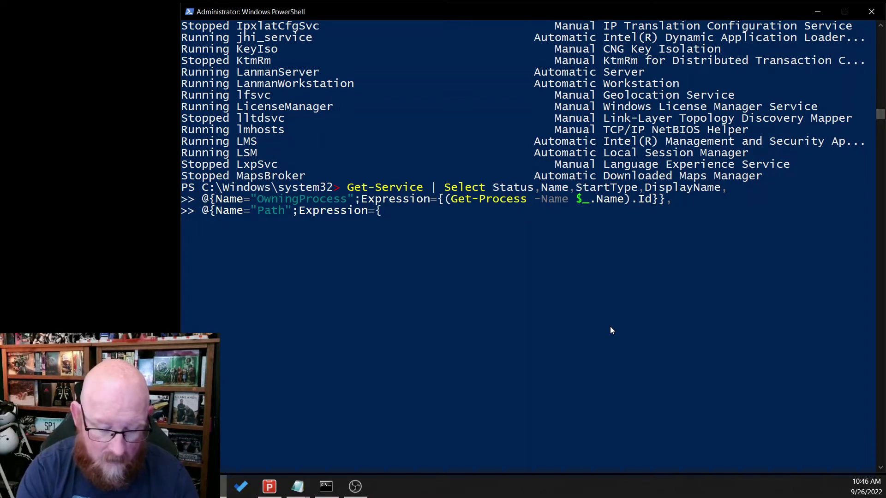
Complete it as (Get-Process -Name $_.Name).Path and run the multi-line service query
{"action": "type", "text": "Get-"}
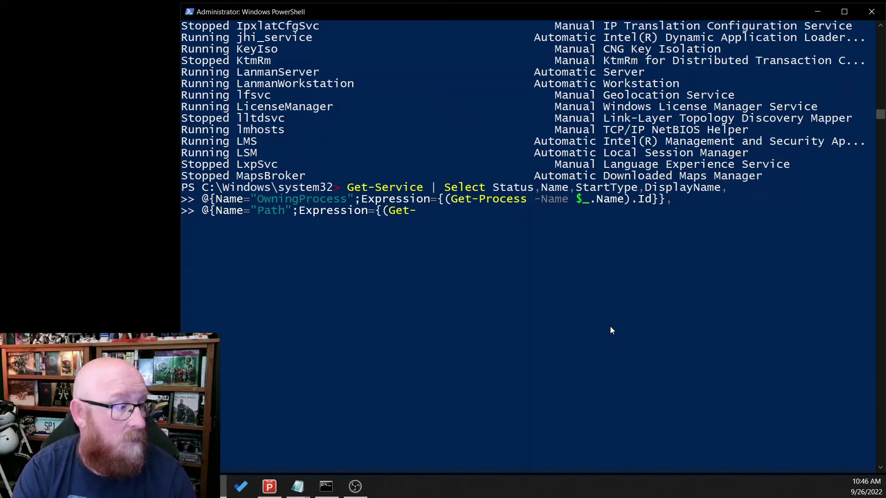
{"action": "type", "text": "Process 0-"}
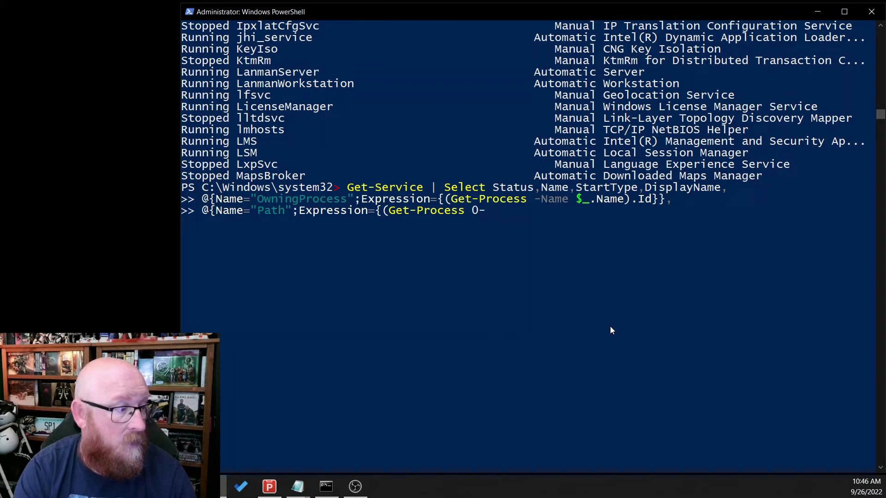
{"action": "type", "text": "_na"}
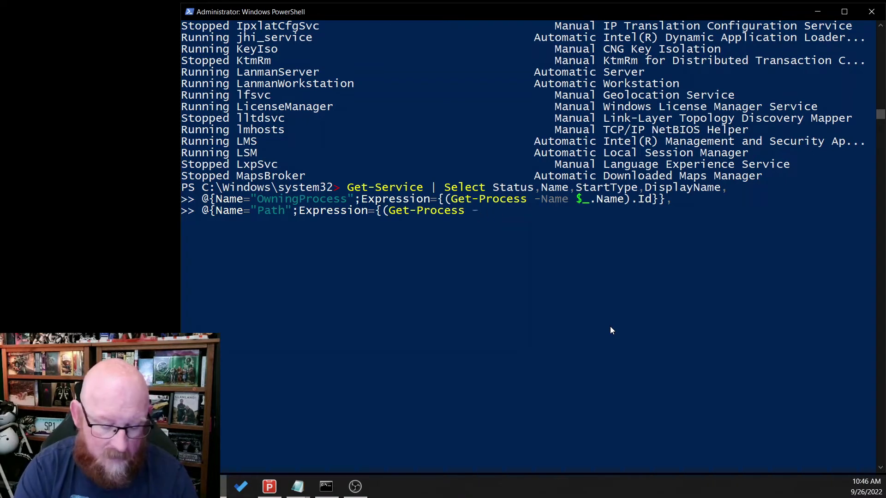
{"action": "type", "text": "Name"}
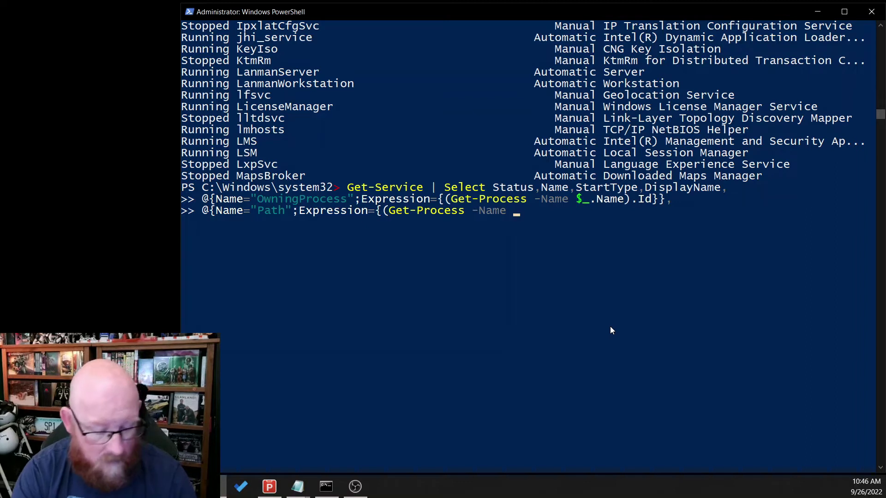
{"action": "type", "text": "$"}
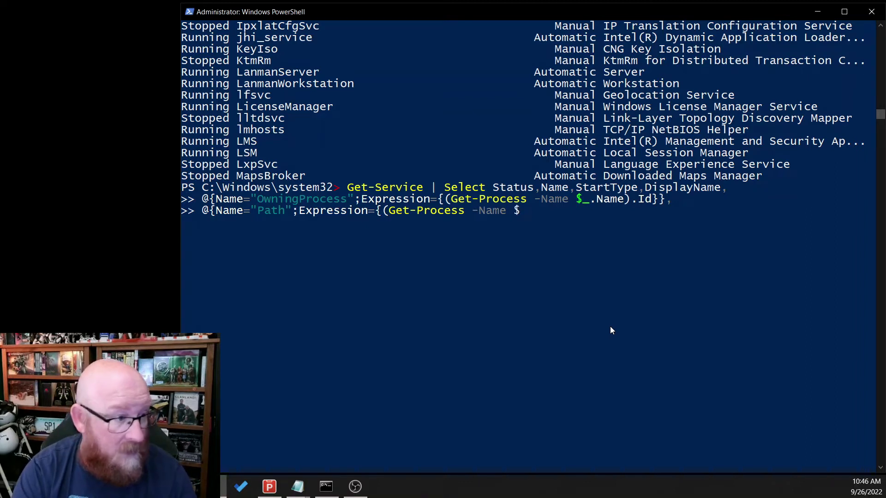
{"action": "type", "text": "_."}
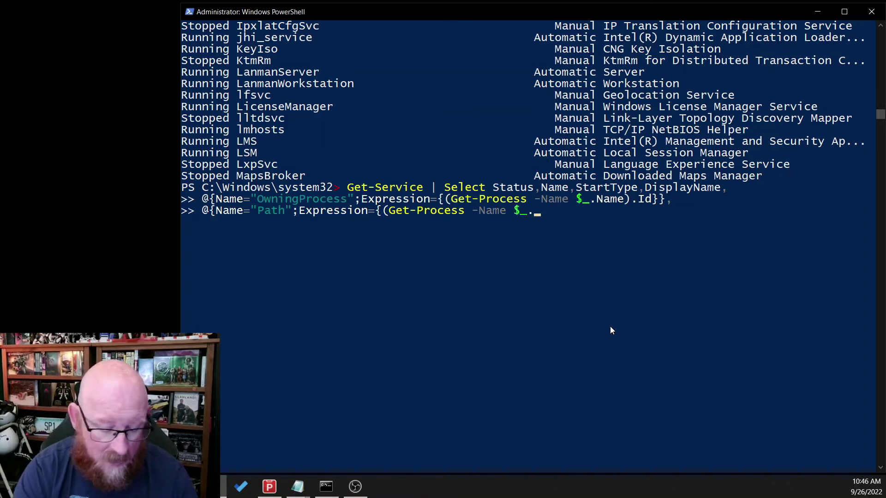
{"action": "type", "text": "Name"}
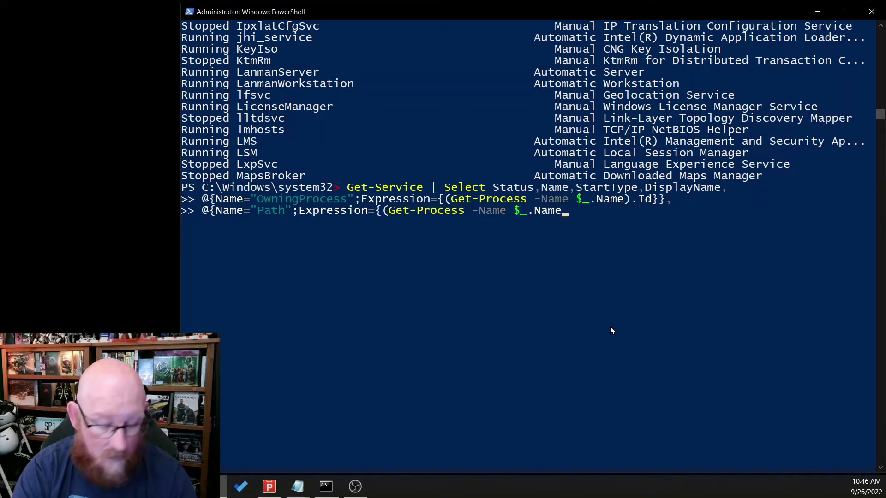
{"action": "type", "text": ".Pa"}
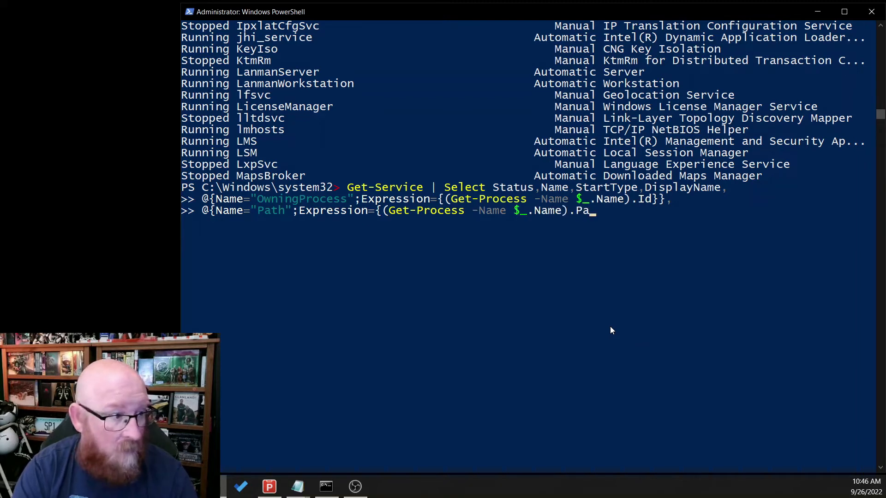
{"action": "type", "text": "th}}"}
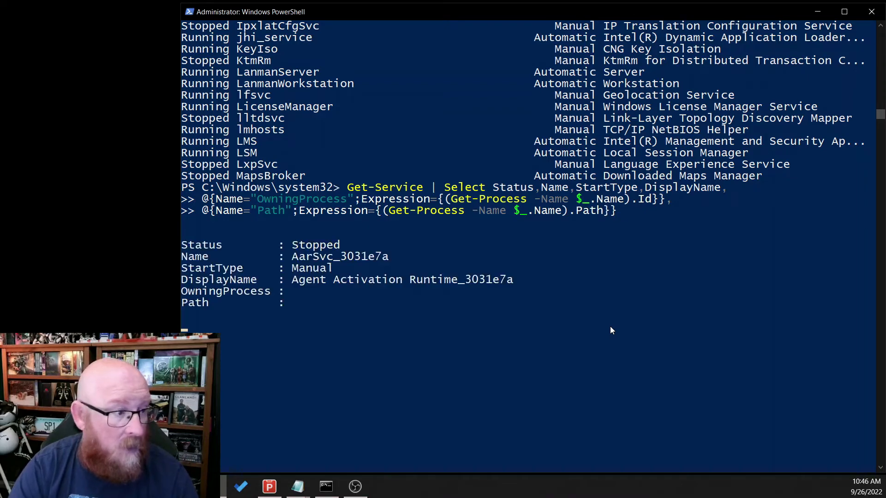
Scroll through the results to confirm services like ftscanmgrhv show OwningProcess 4796 and a Path
{"action": "scroll", "scroll_direction": "down", "scroll_amount": 3}
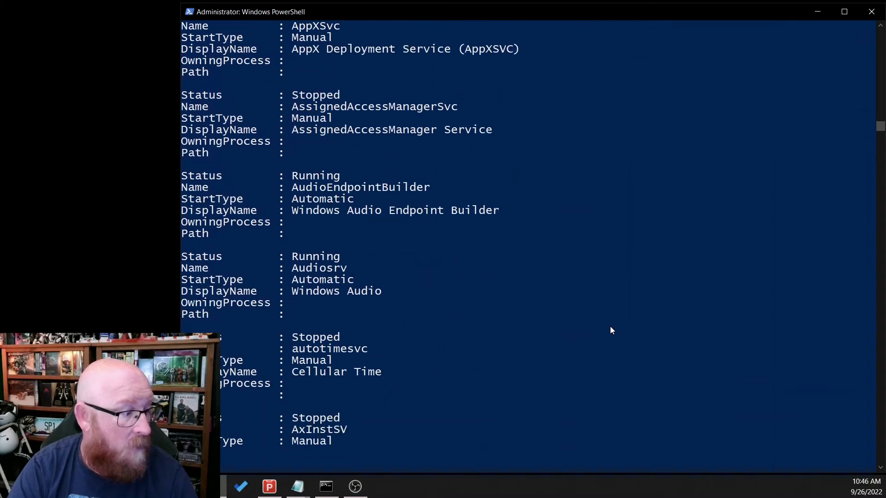
{"action": "scroll", "scroll_direction": "down", "scroll_amount": 3}
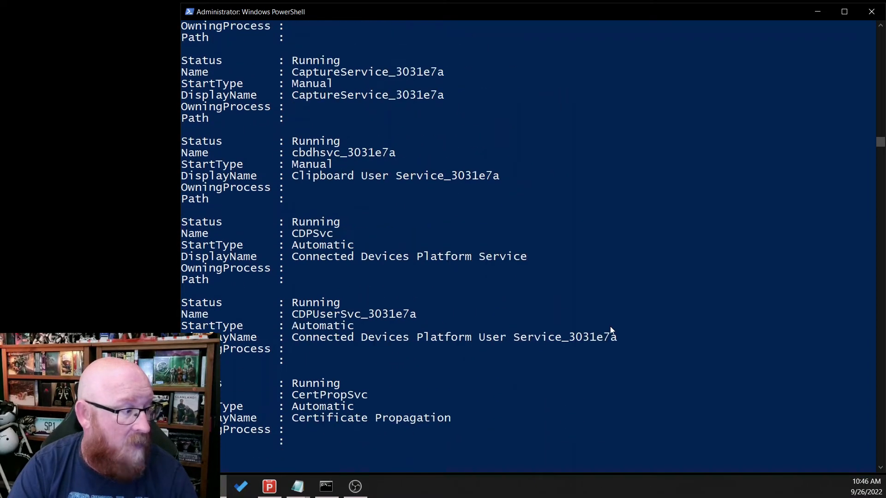
{"action": "scroll", "scroll_direction": "down", "scroll_amount": 3}
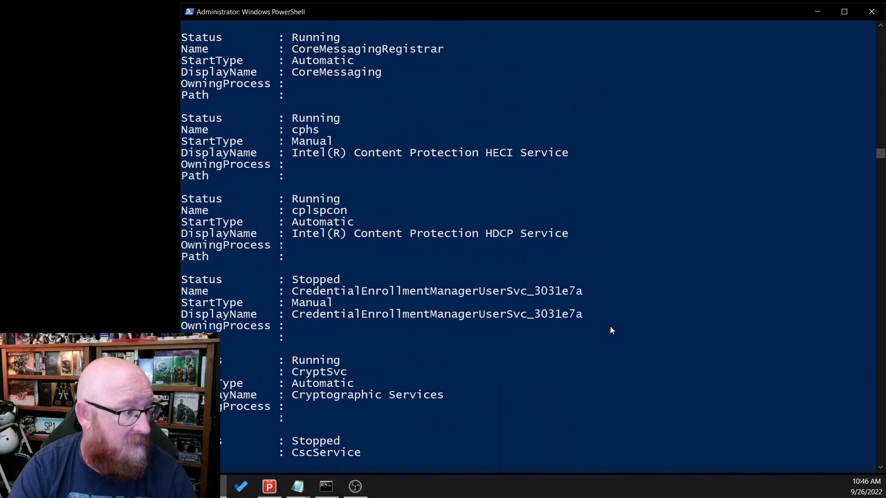
{"action": "scroll", "scroll_direction": "down", "scroll_amount": 3}
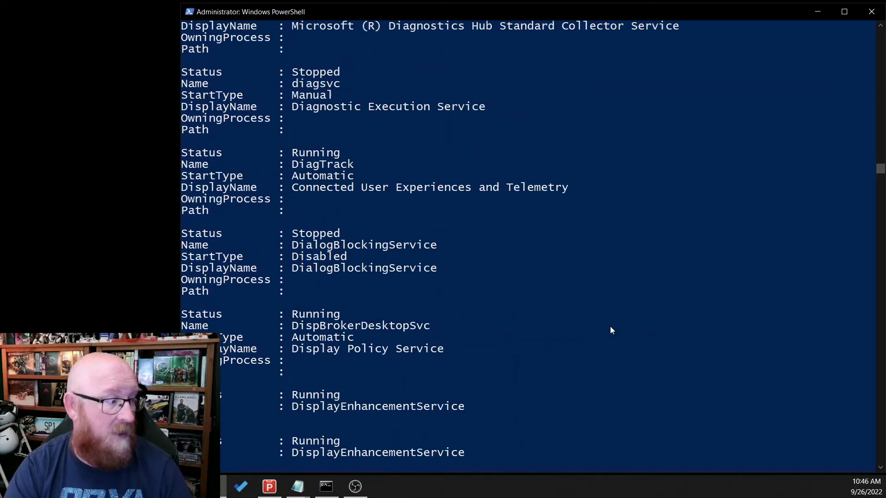
{"action": "scroll", "scroll_direction": "down", "scroll_amount": 3}
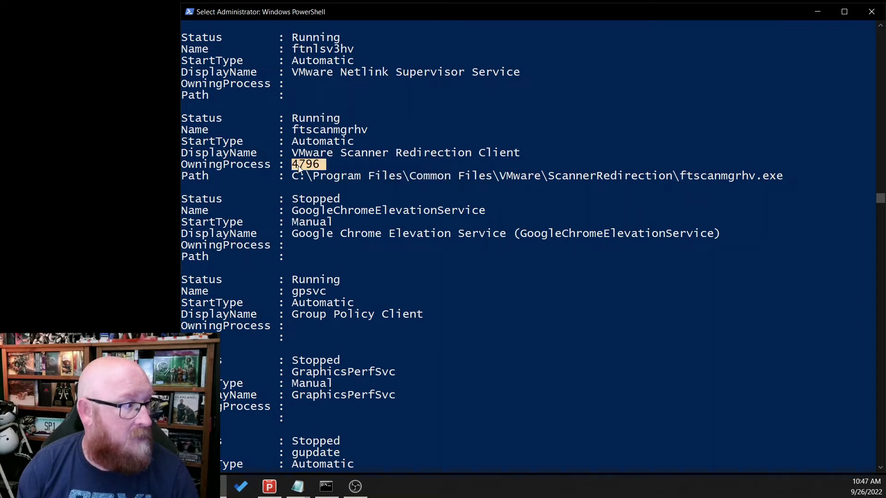
{"action": "mouse_move", "coordinate": [369, 199]}
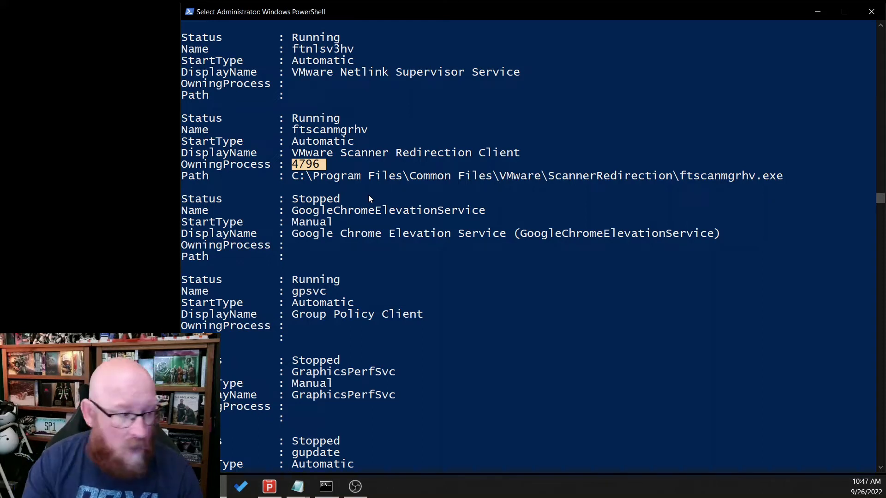
{"action": "scroll", "scroll_direction": "down", "scroll_amount": 3}
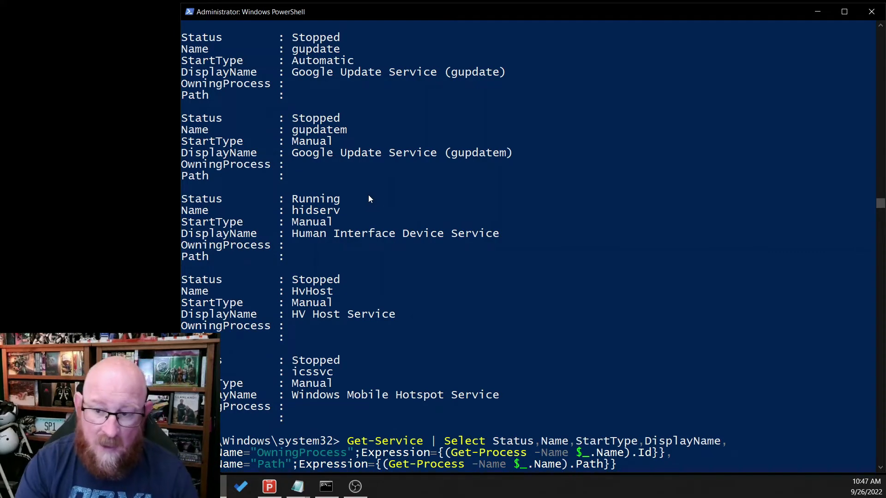
{"action": "scroll", "scroll_direction": "down", "scroll_amount": 3}
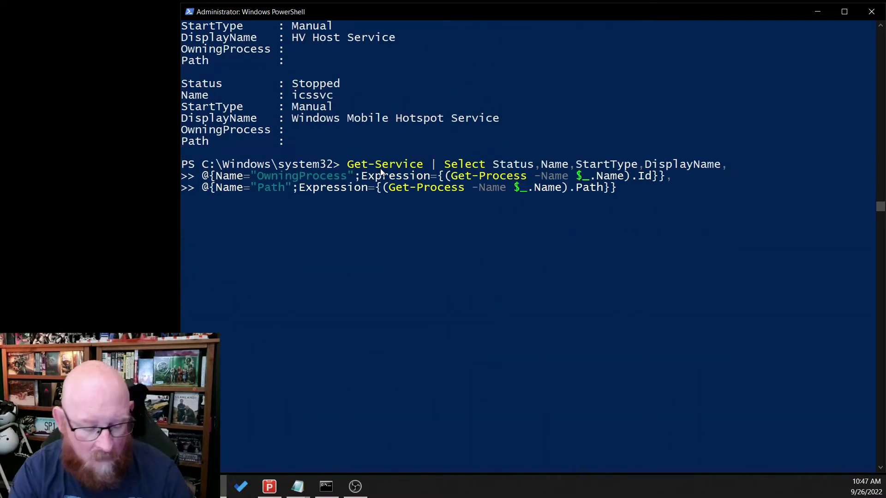
Begin typing a $serviceResults variable name ahead of the recalled Get-Service command
{"action": "type", "text": "$server"}
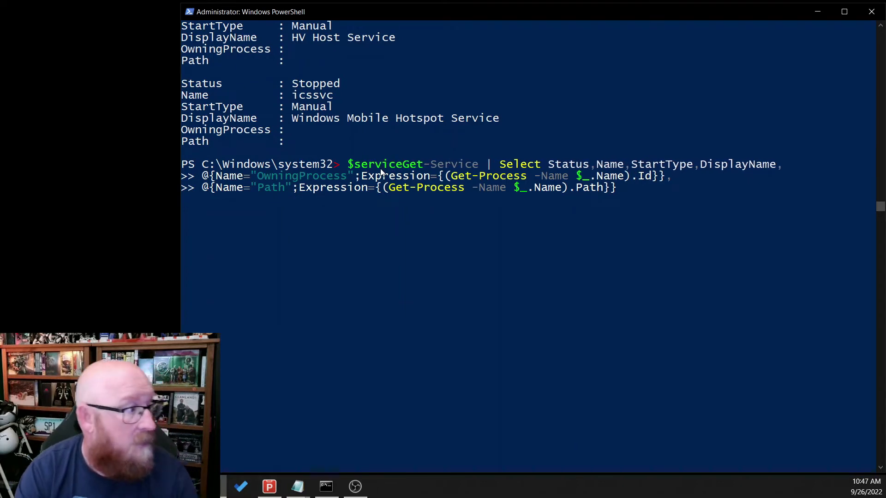
{"action": "type", "text": "Ressu"}
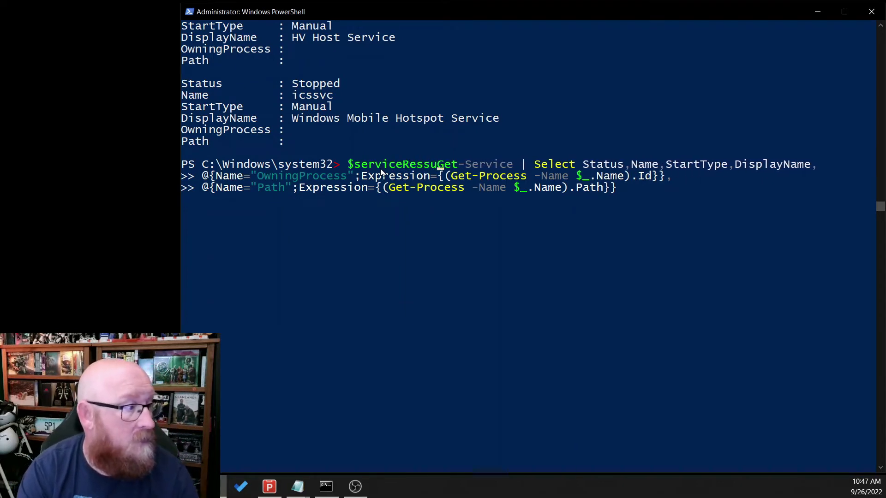